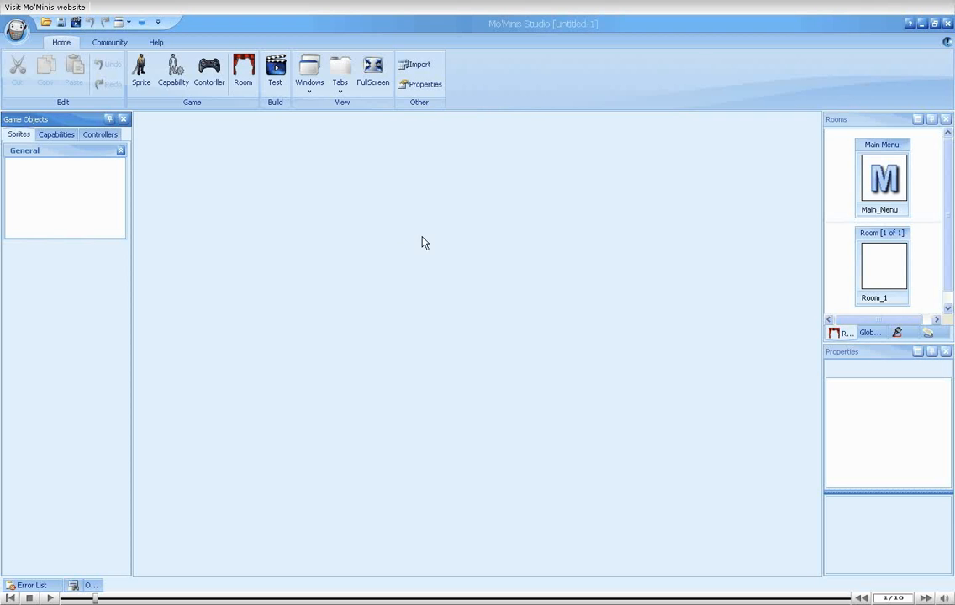
# - Open the MoBaby1.mom project from the app orb's Open command
pyautogui.click(17, 30)
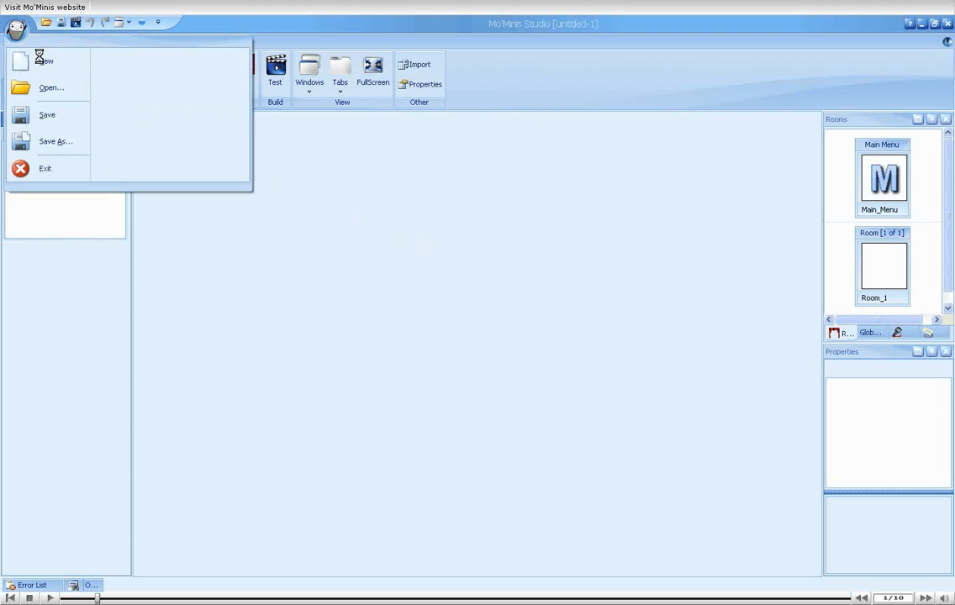
pyautogui.click(51, 88)
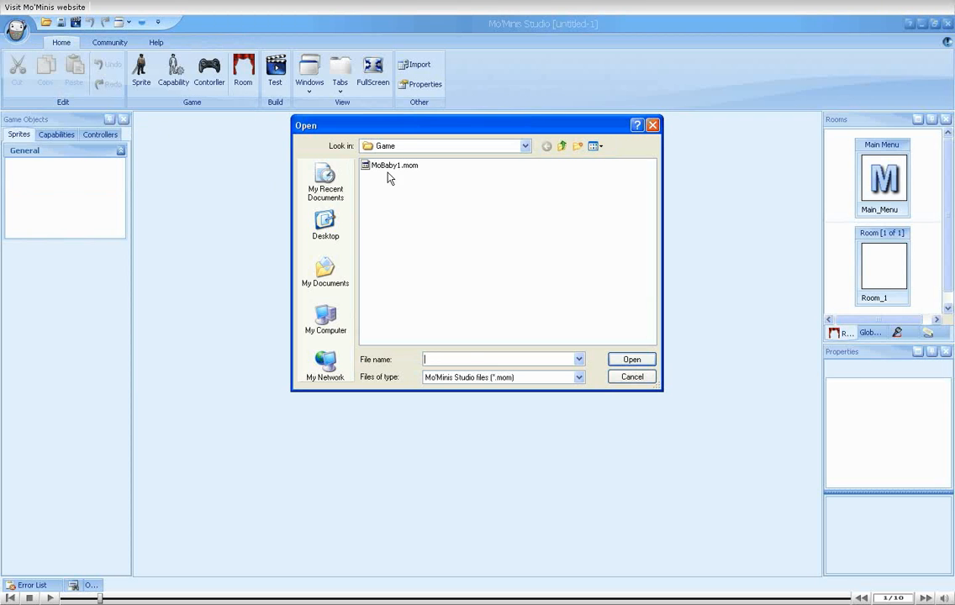
pyautogui.doubleClick(395, 165)
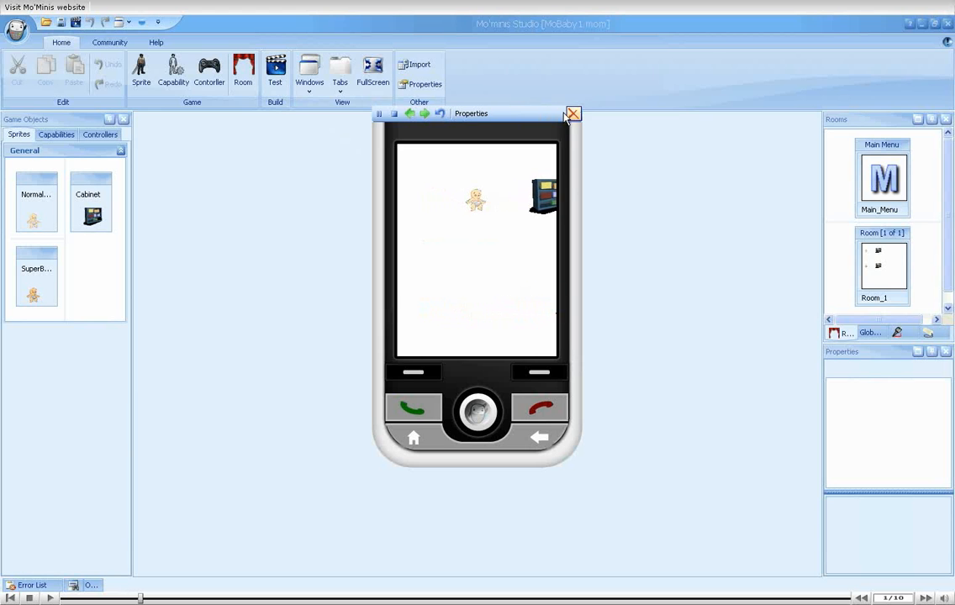
# - Close the emulator and show the Movable capability's Properties page
pyautogui.click(573, 113)
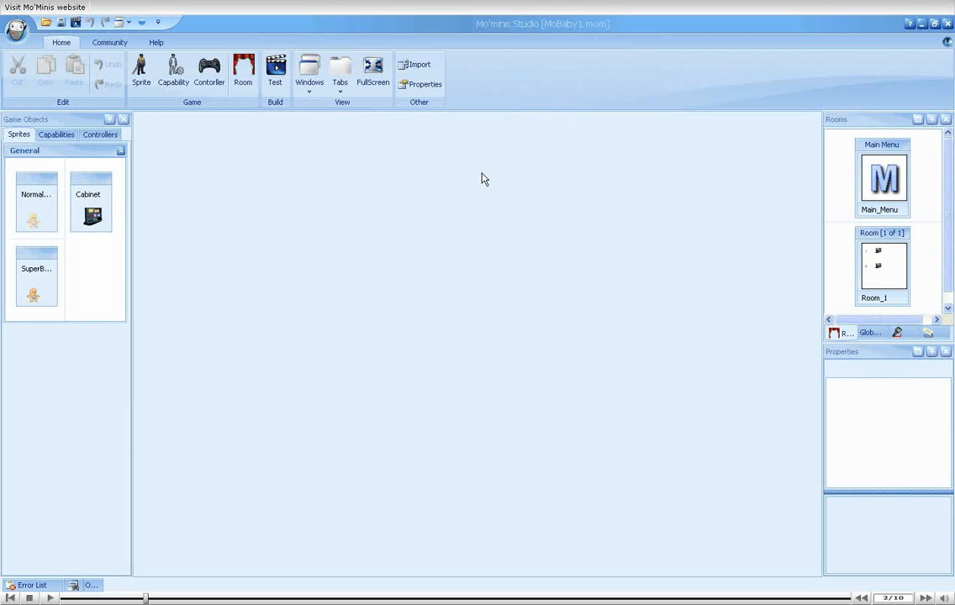
pyautogui.click(56, 134)
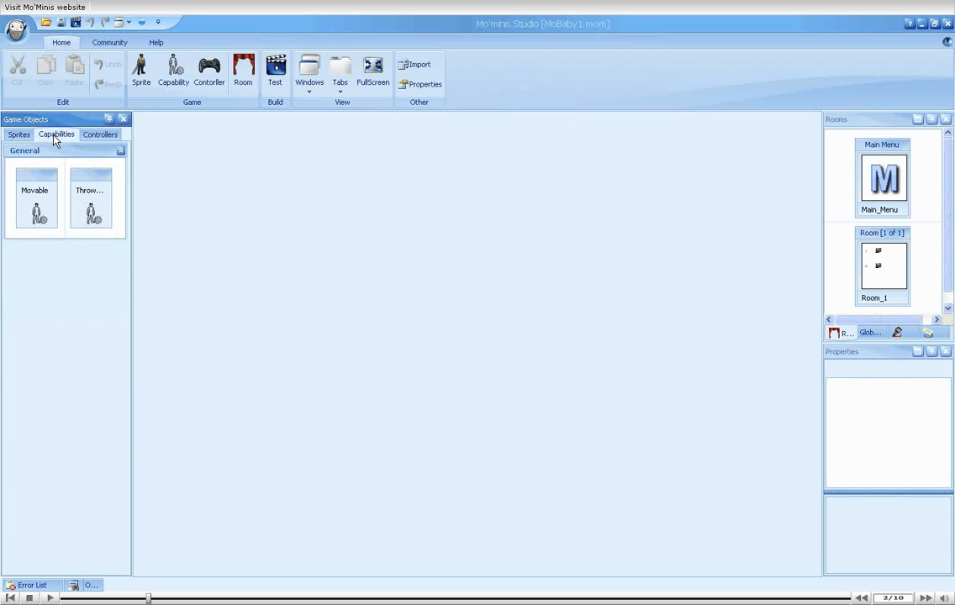
pyautogui.doubleClick(35, 202)
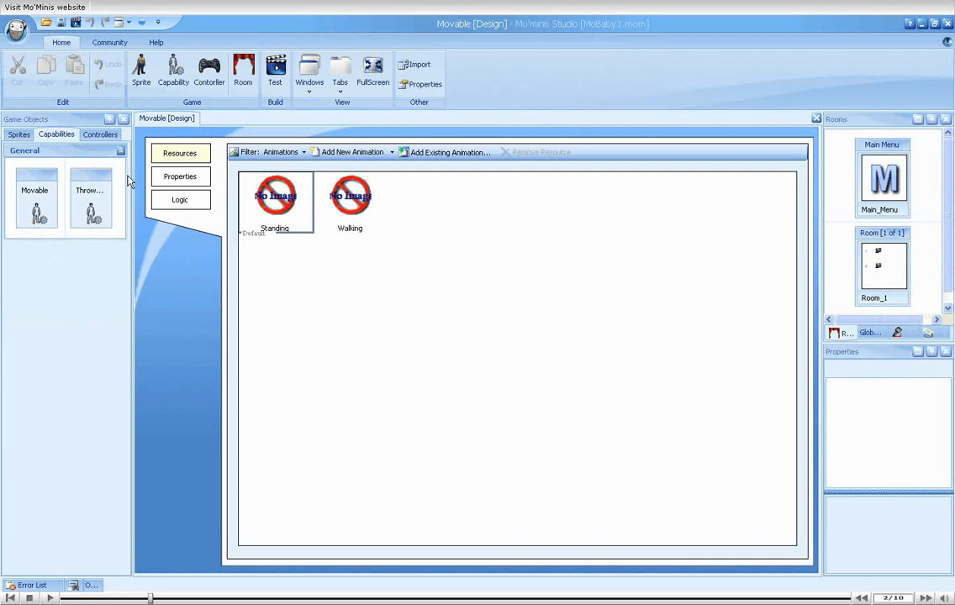
pyautogui.click(180, 177)
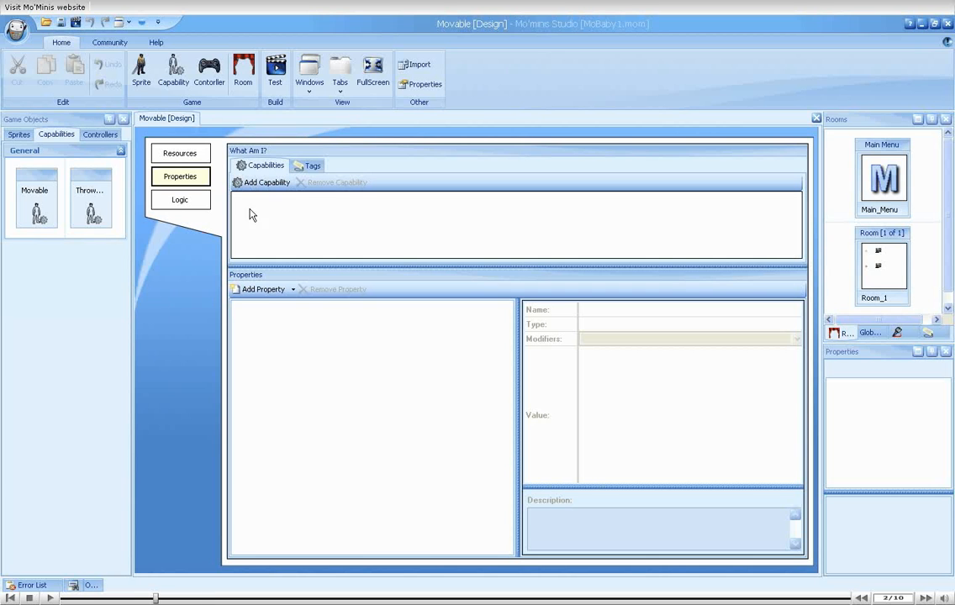
pyautogui.moveTo(261, 281)
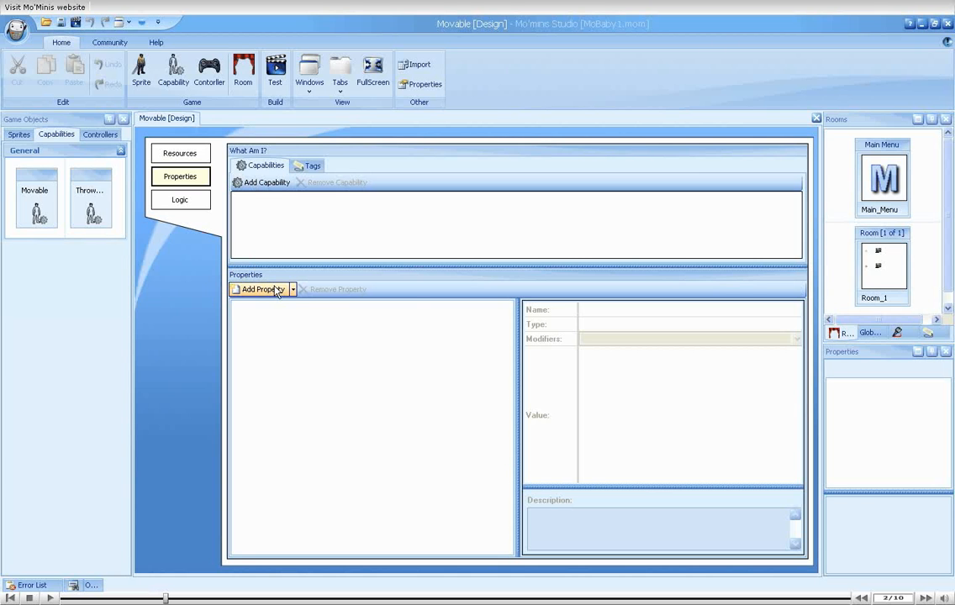
# - Add numeric property 'speed' to Movable, described as the player-moved speed
pyautogui.click(260, 289)
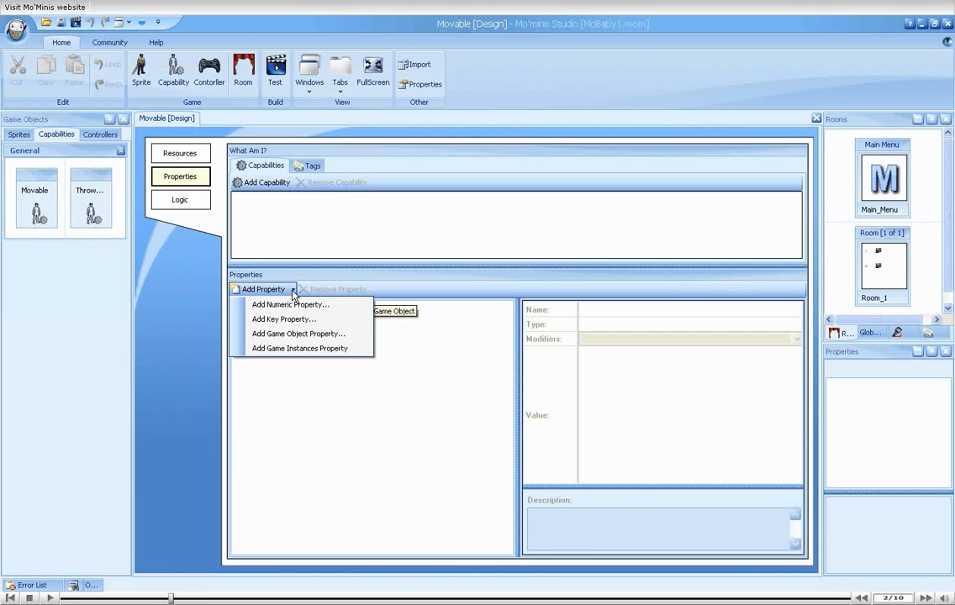
pyautogui.moveTo(294, 320)
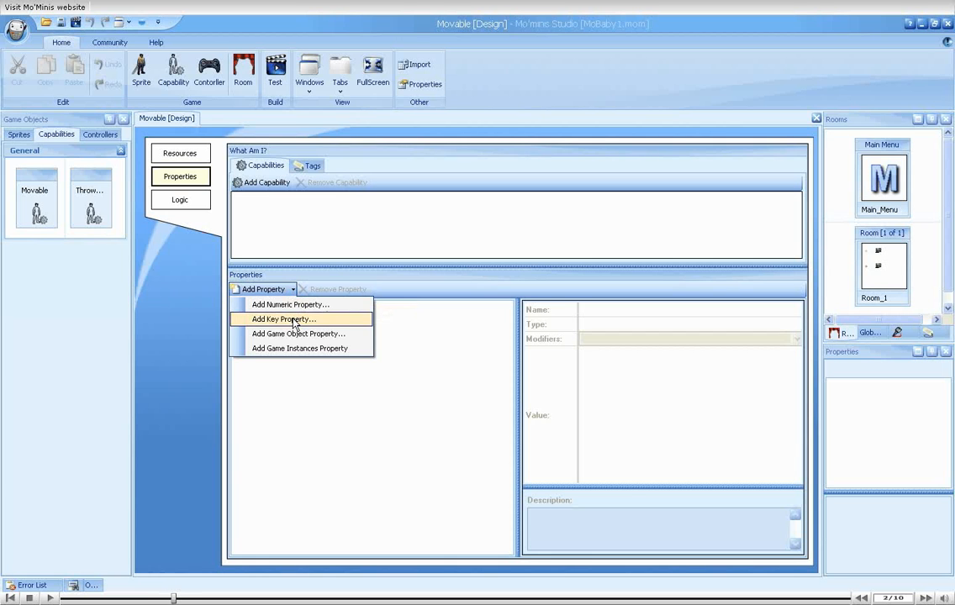
pyautogui.moveTo(298, 348)
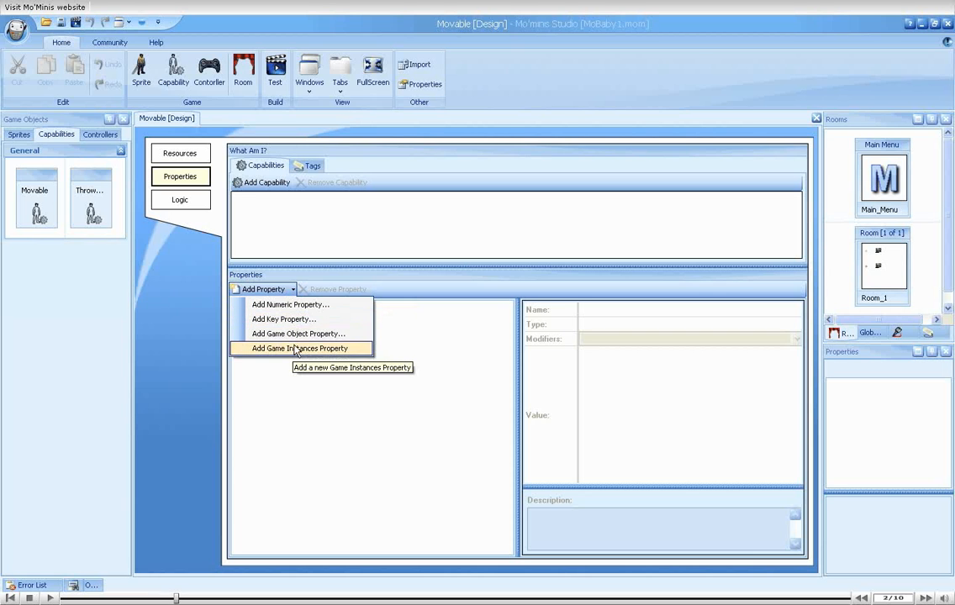
pyautogui.moveTo(290, 304)
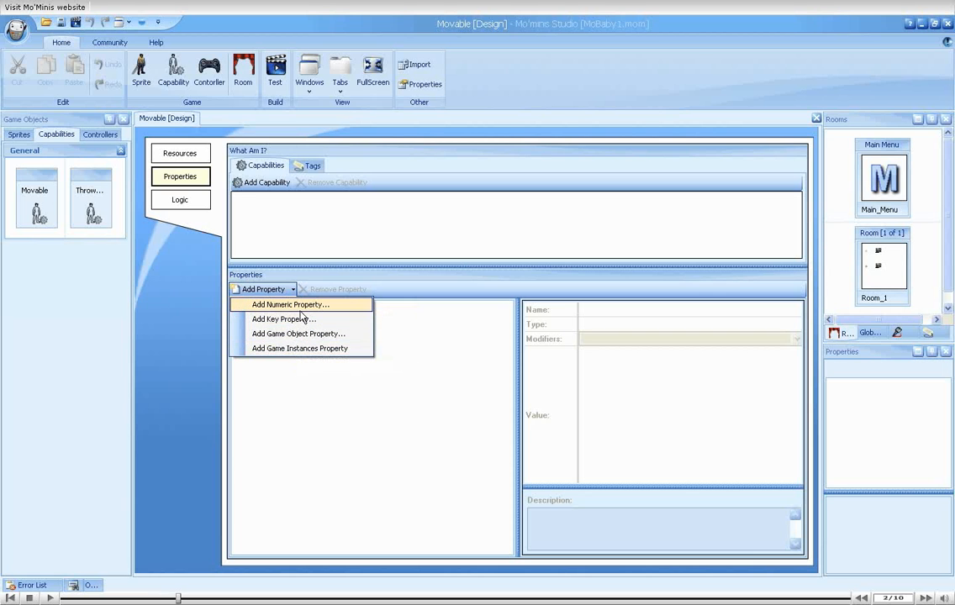
pyautogui.click(290, 305)
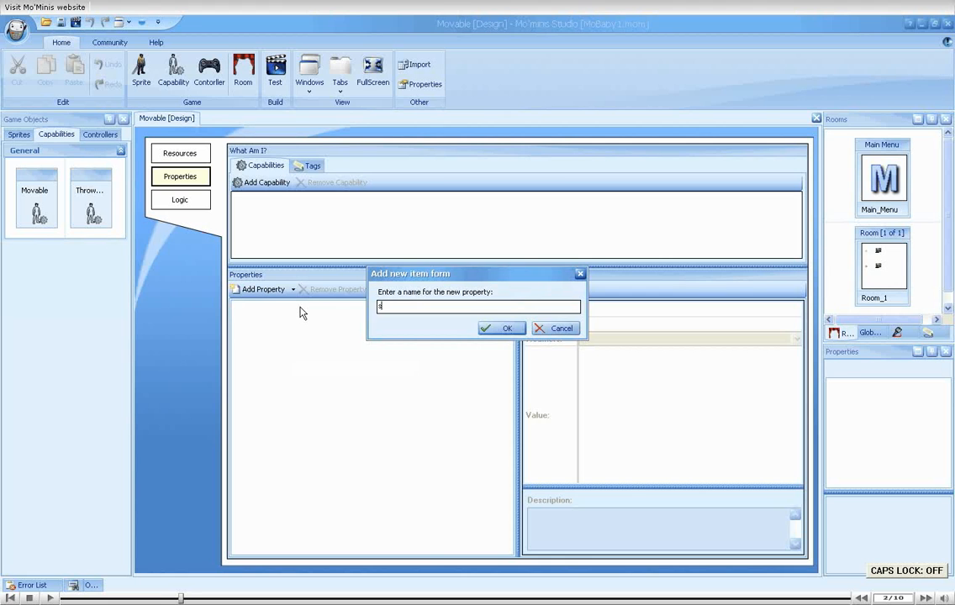
pyautogui.click(501, 328)
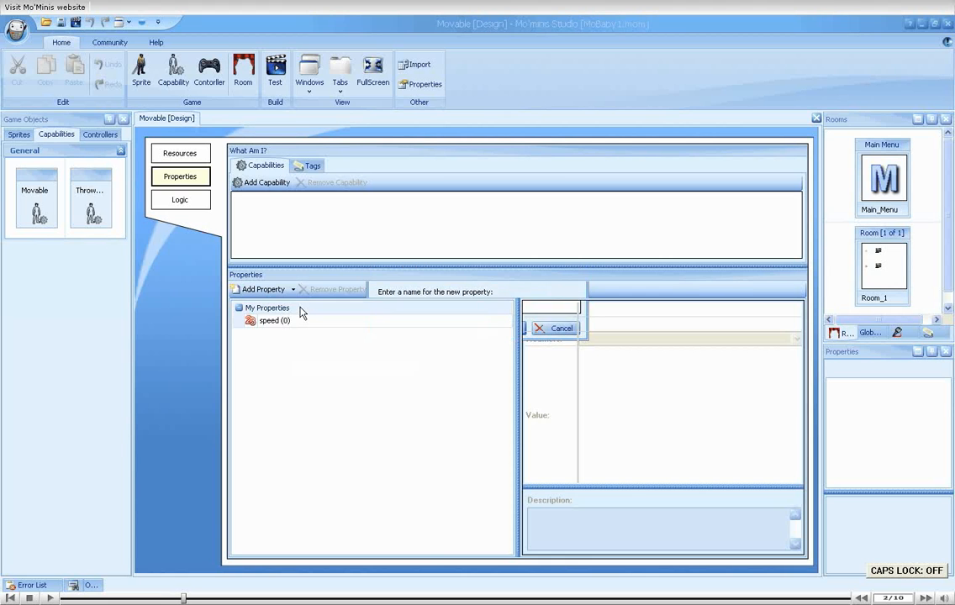
pyautogui.click(269, 321)
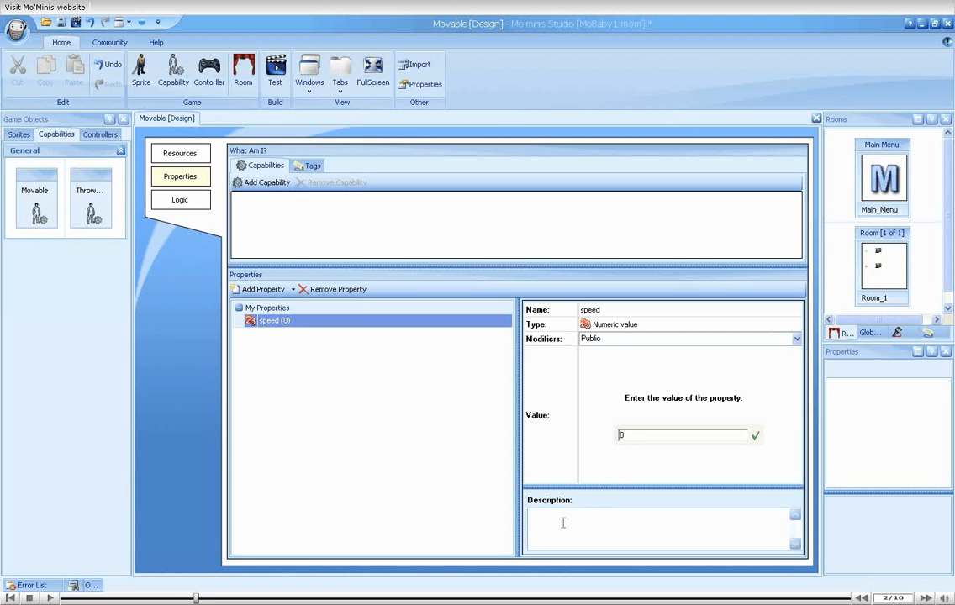
pyautogui.moveTo(590, 501)
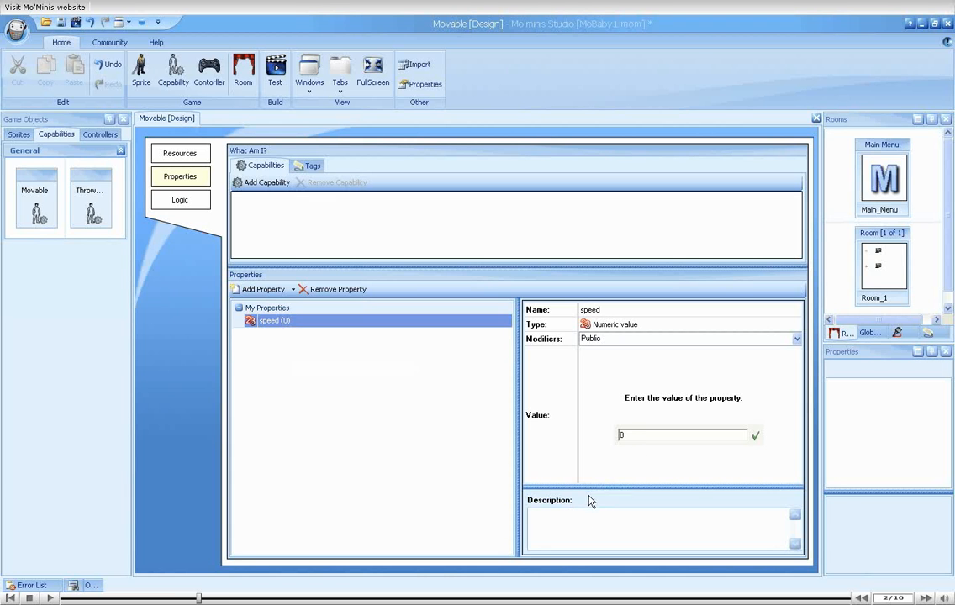
pyautogui.write('The speed of the object when moved by the player')
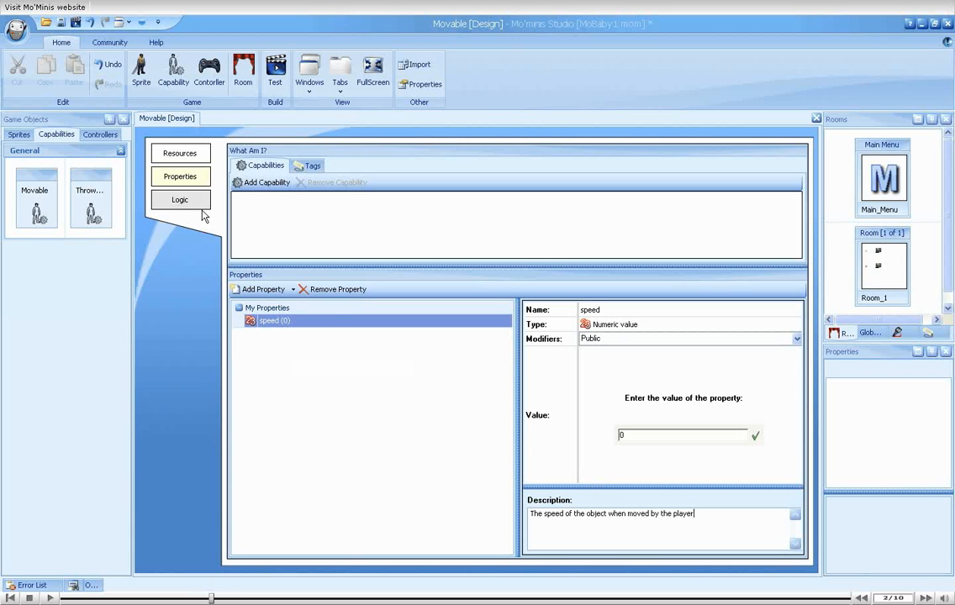
# - Show Movable's <RIGHT,KeyDown> event and select its Set speed action (X 30)
pyautogui.click(180, 199)
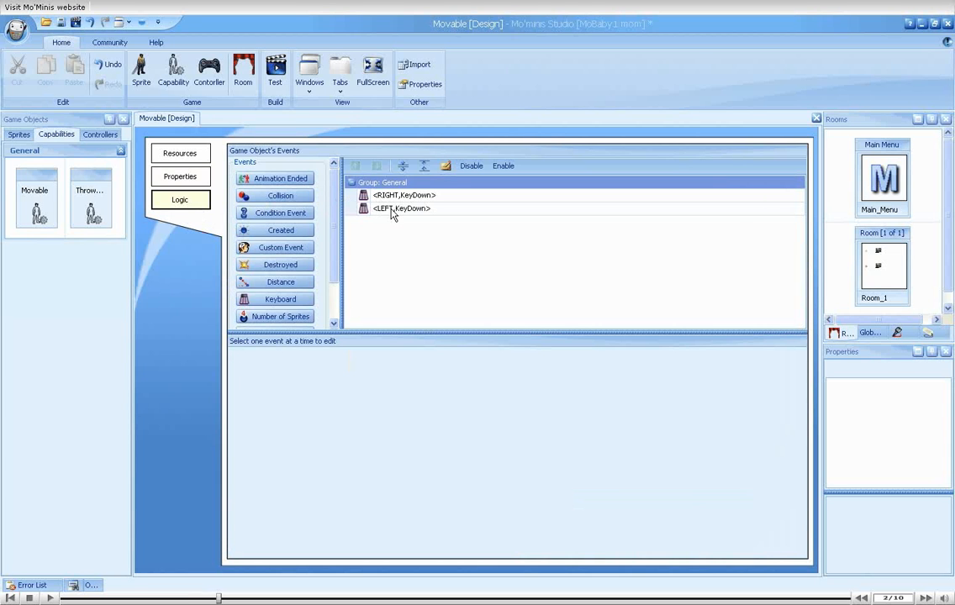
pyautogui.click(403, 195)
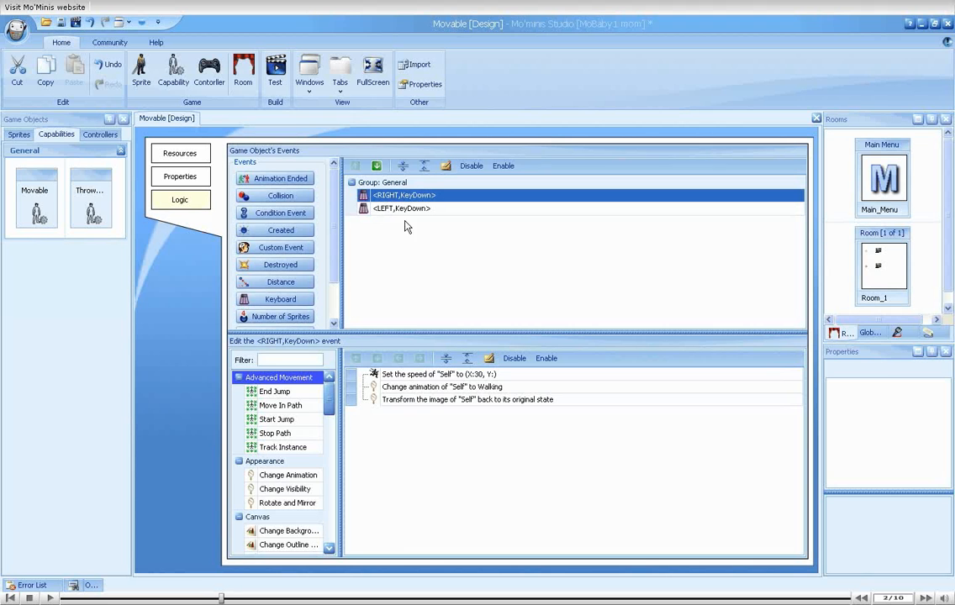
pyautogui.click(439, 374)
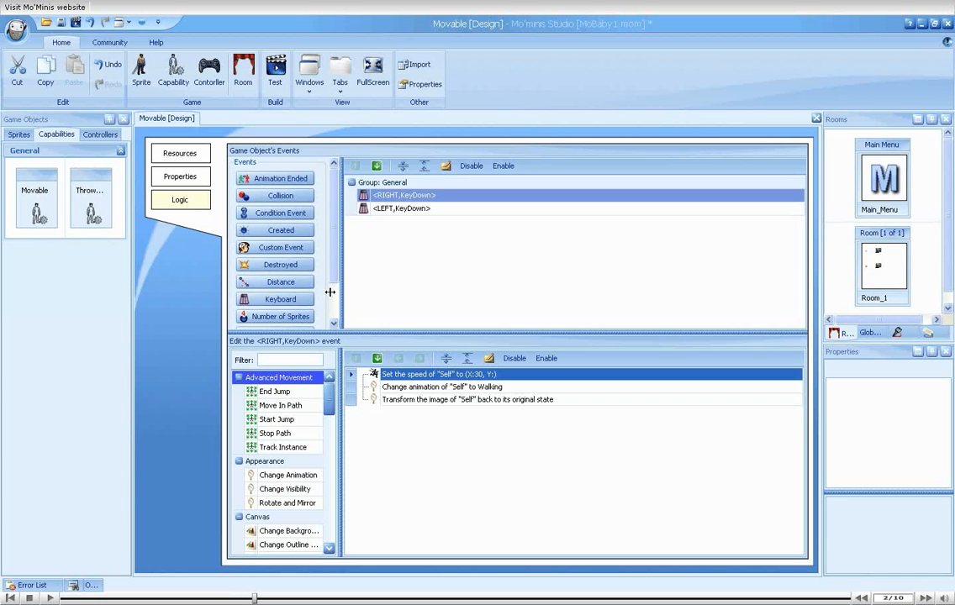
# - Set Movable's speed to 30, updating inheriting objects and room instances
pyautogui.click(180, 176)
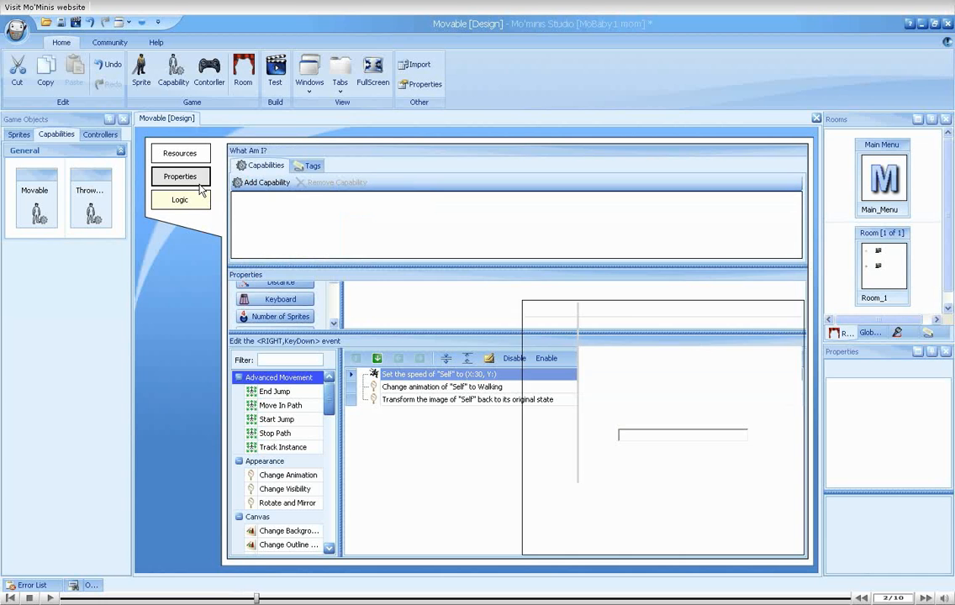
pyautogui.click(180, 177)
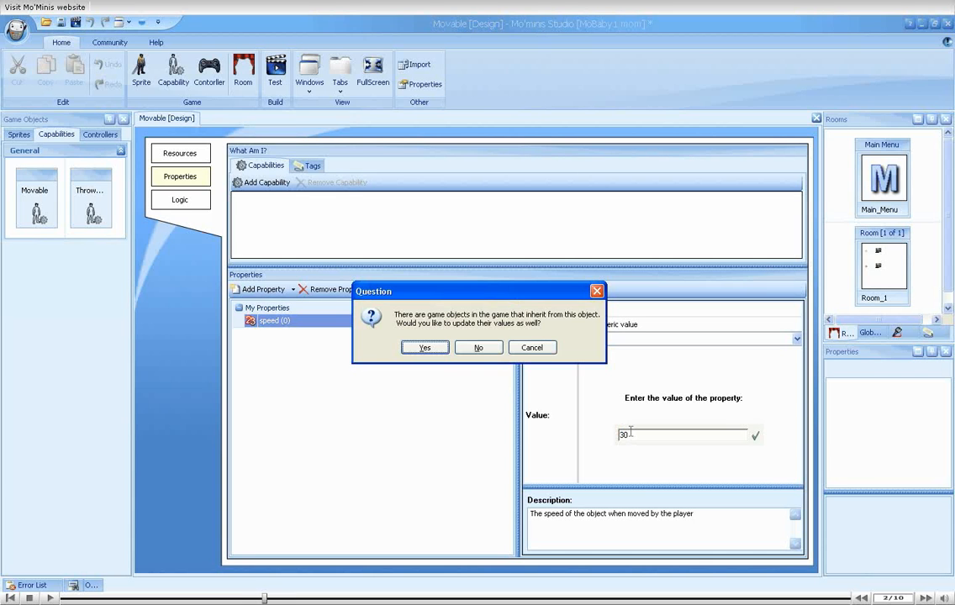
pyautogui.moveTo(425, 347)
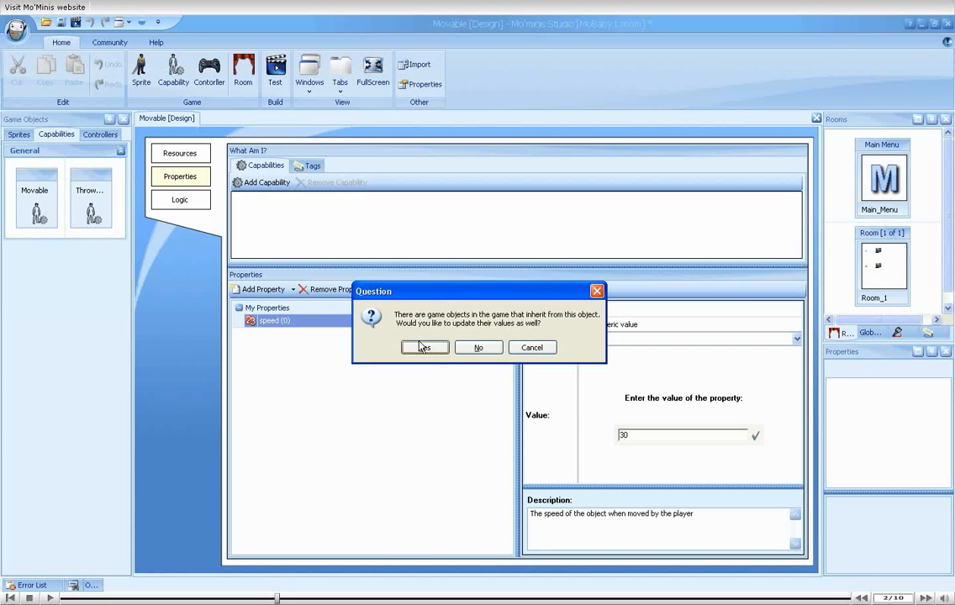
pyautogui.click(424, 347)
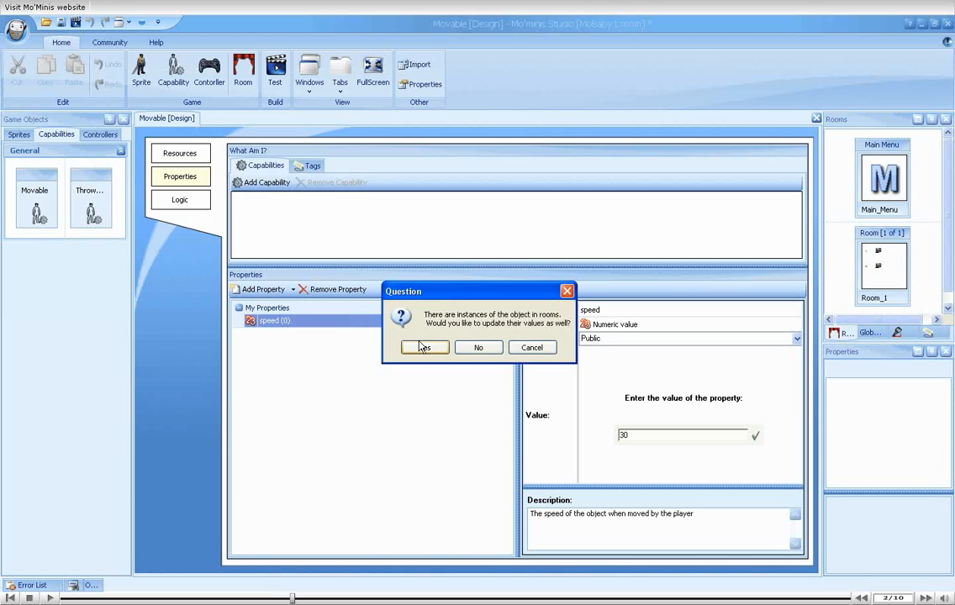
pyautogui.click(424, 347)
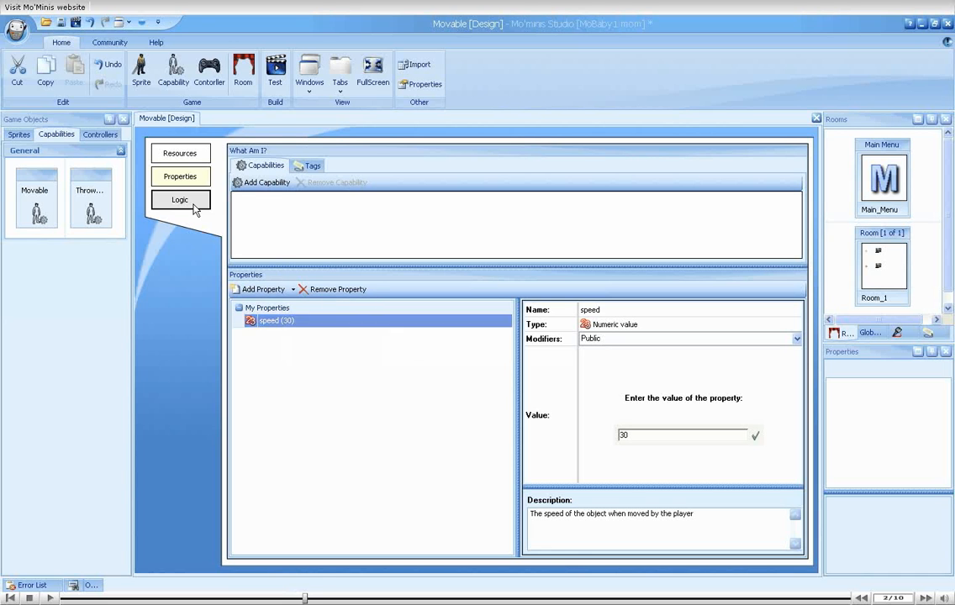
# - Change the RIGHT key-down Set speed action's X Speed from 30 to self.speed
pyautogui.click(180, 199)
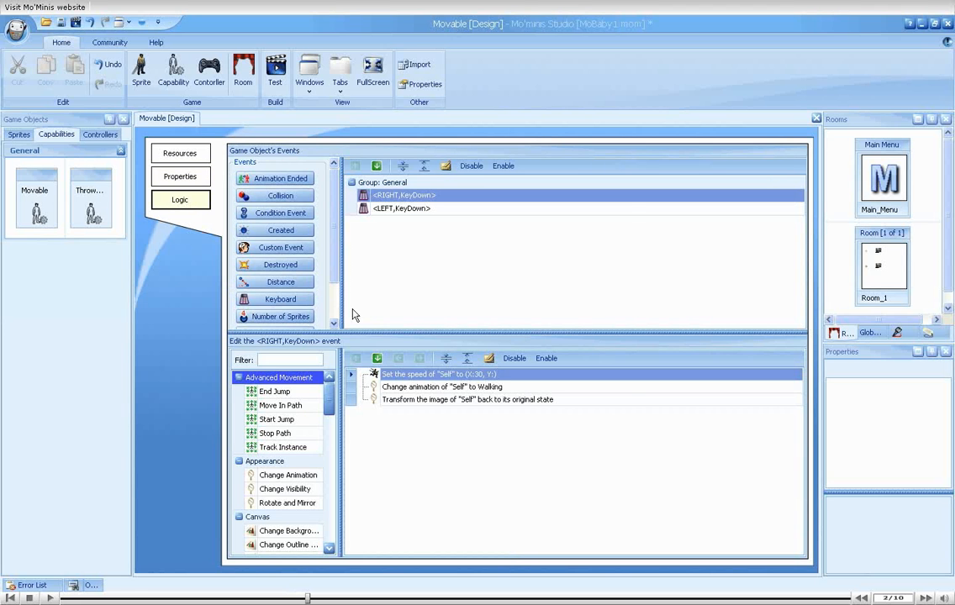
pyautogui.doubleClick(438, 373)
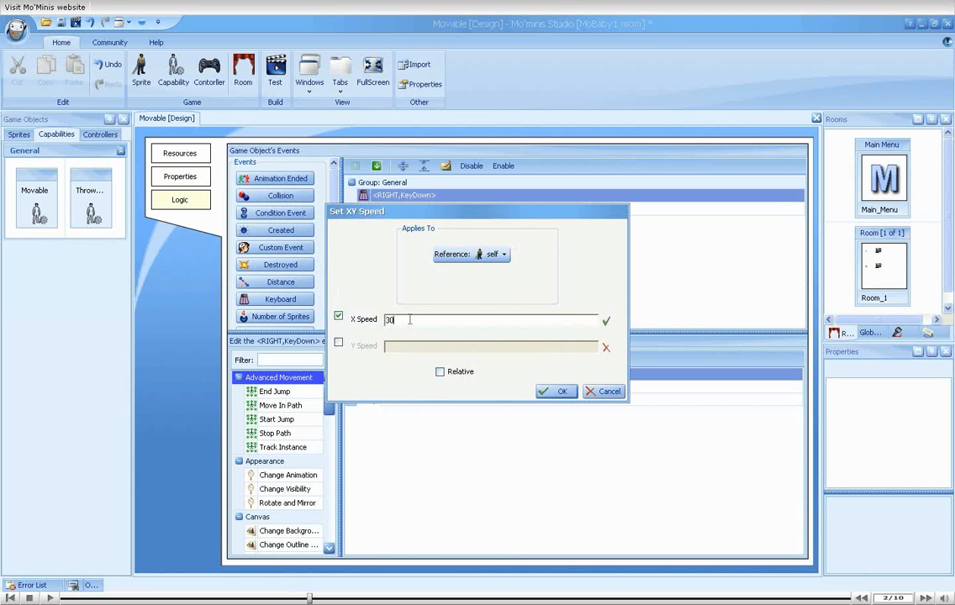
pyautogui.click(491, 319)
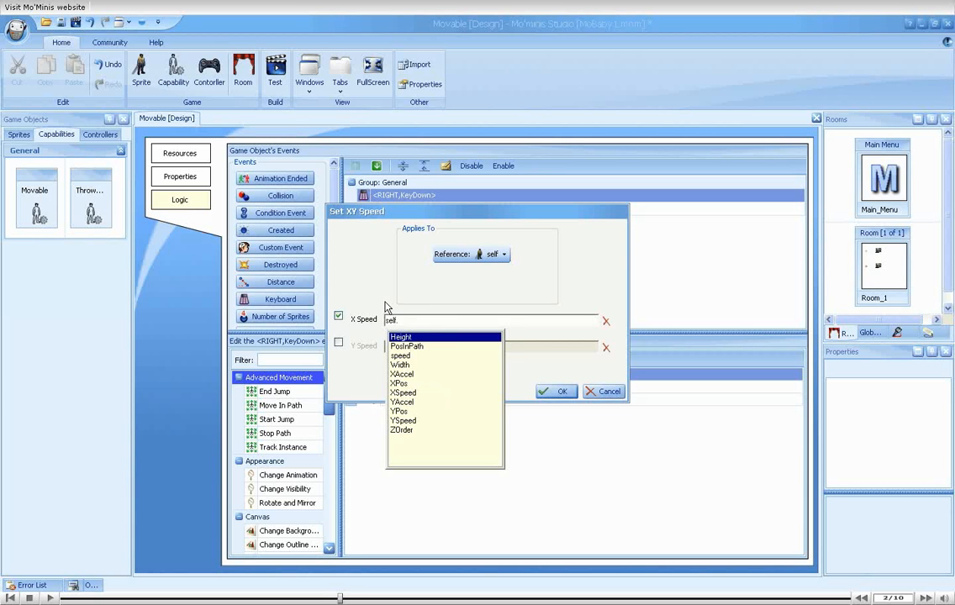
pyautogui.click(400, 356)
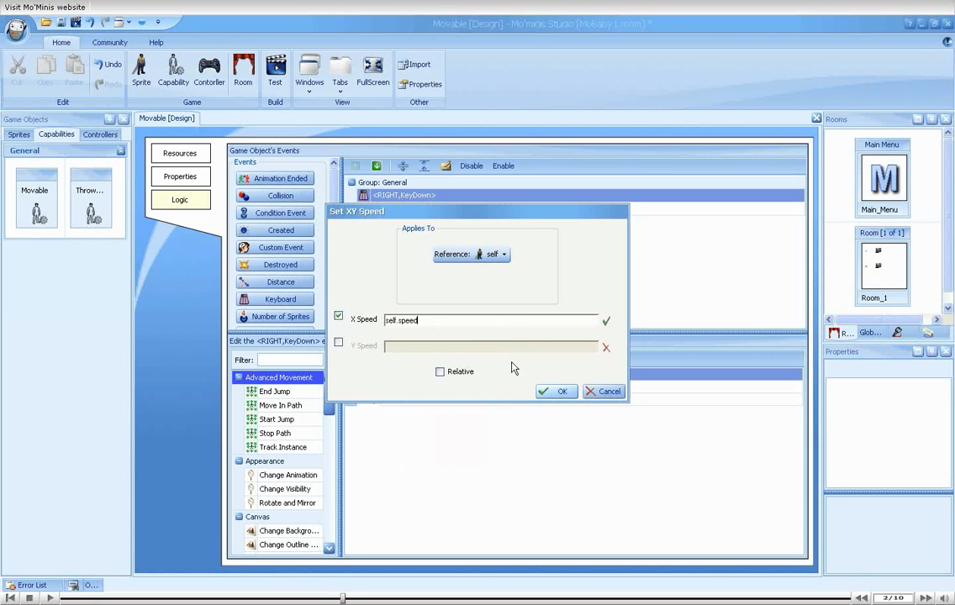
pyautogui.click(555, 391)
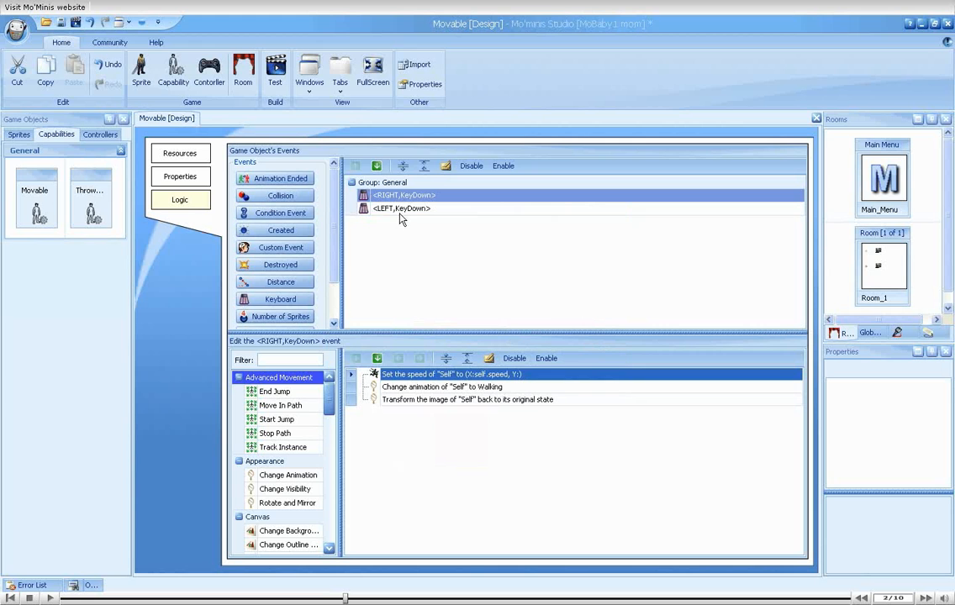
# - Set the LEFT key-down Set speed action's X Speed to -self.speed
pyautogui.click(402, 208)
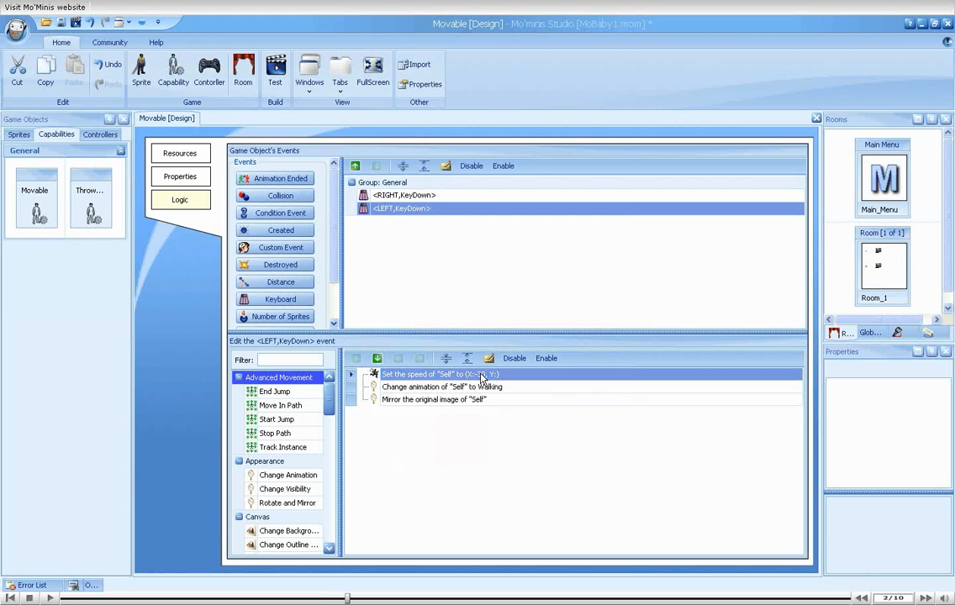
pyautogui.doubleClick(442, 374)
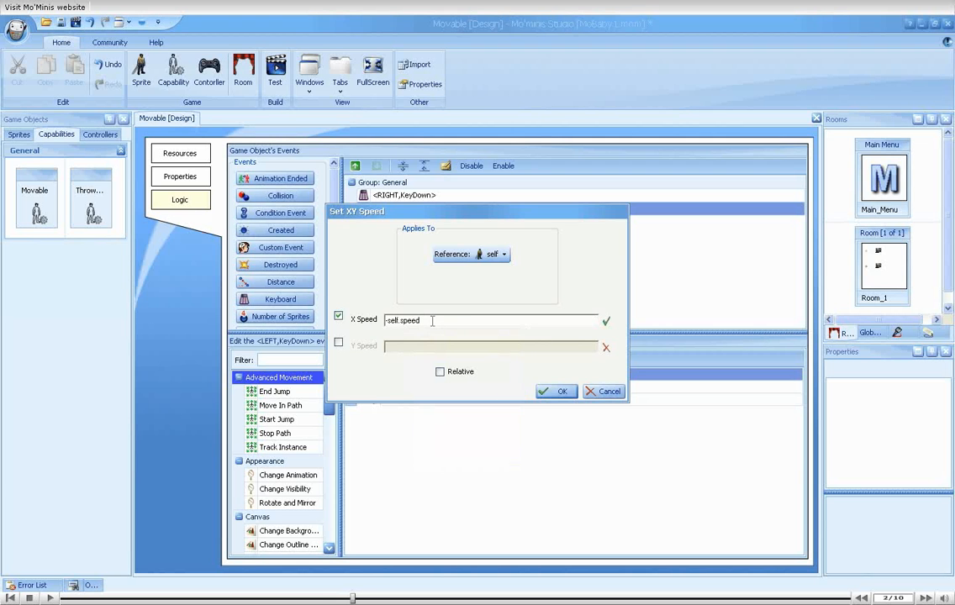
pyautogui.click(556, 392)
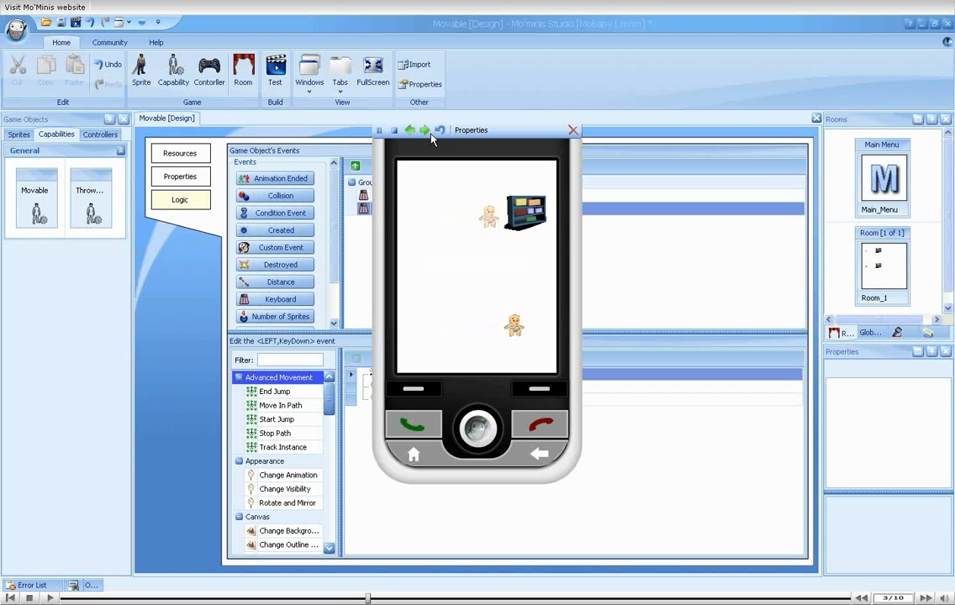
# - Close the emulator window
pyautogui.click(574, 131)
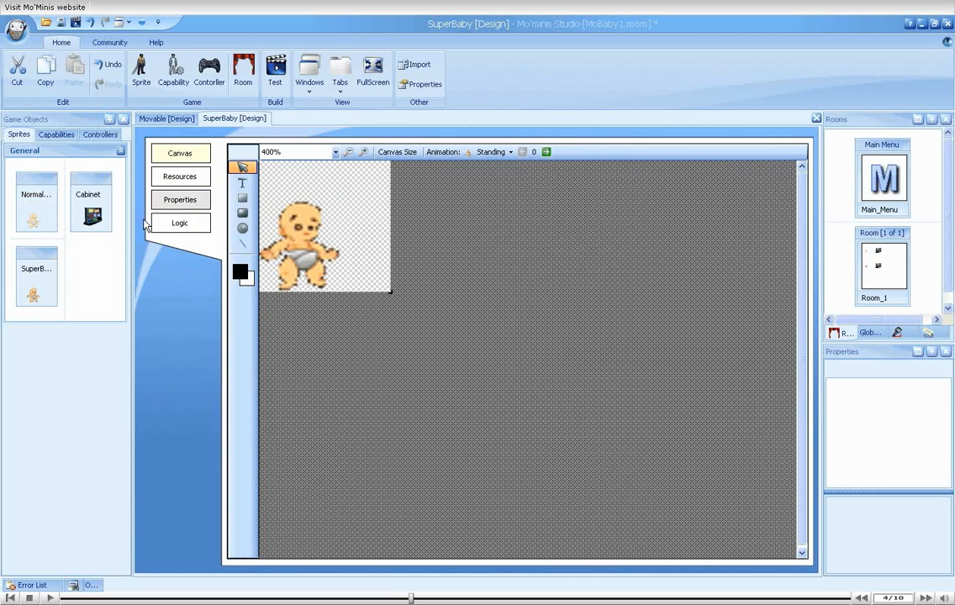
# - Set SuperBaby's speed property to 60 and apply it to room instances
pyautogui.click(180, 199)
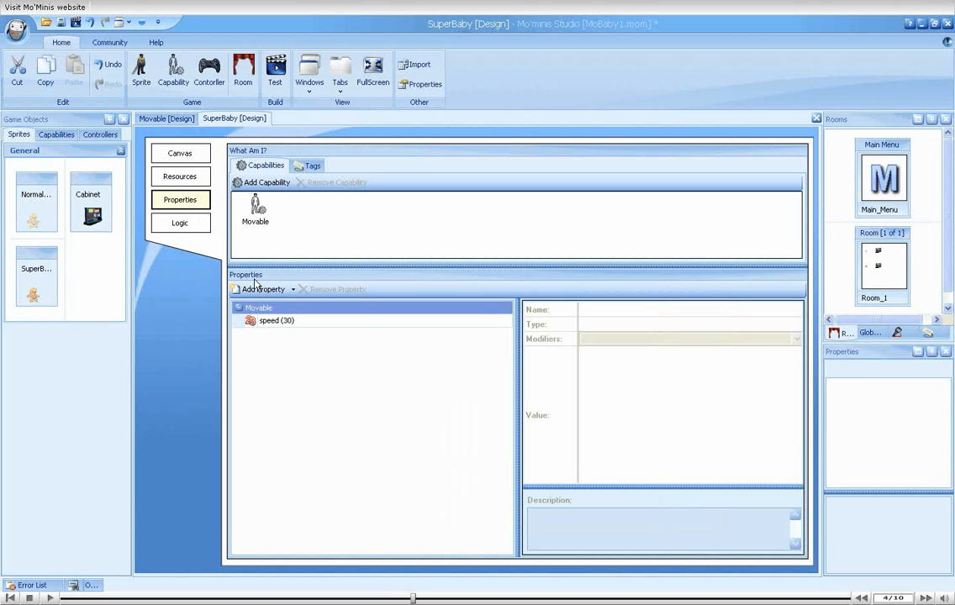
pyautogui.moveTo(312, 342)
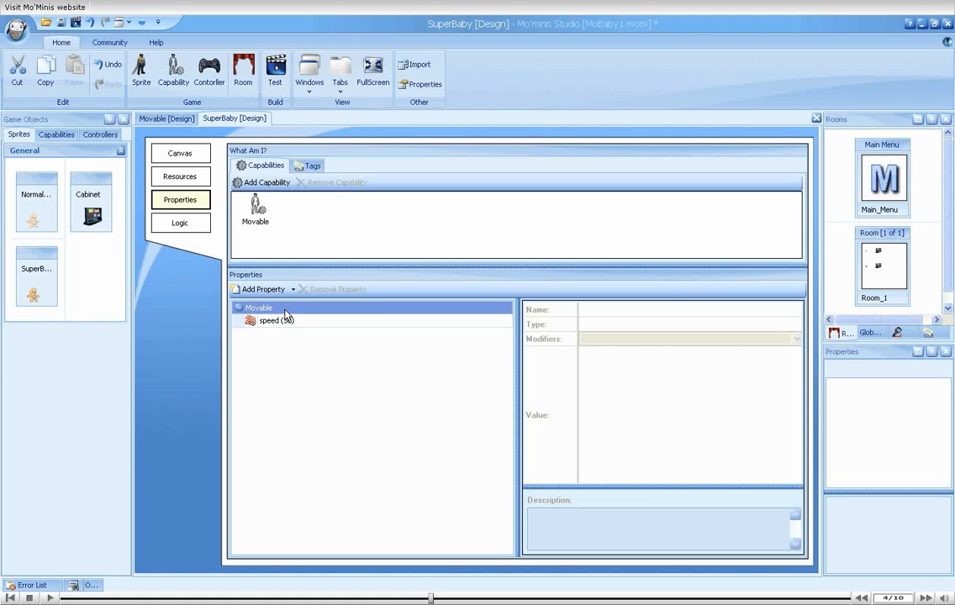
pyautogui.moveTo(289, 322)
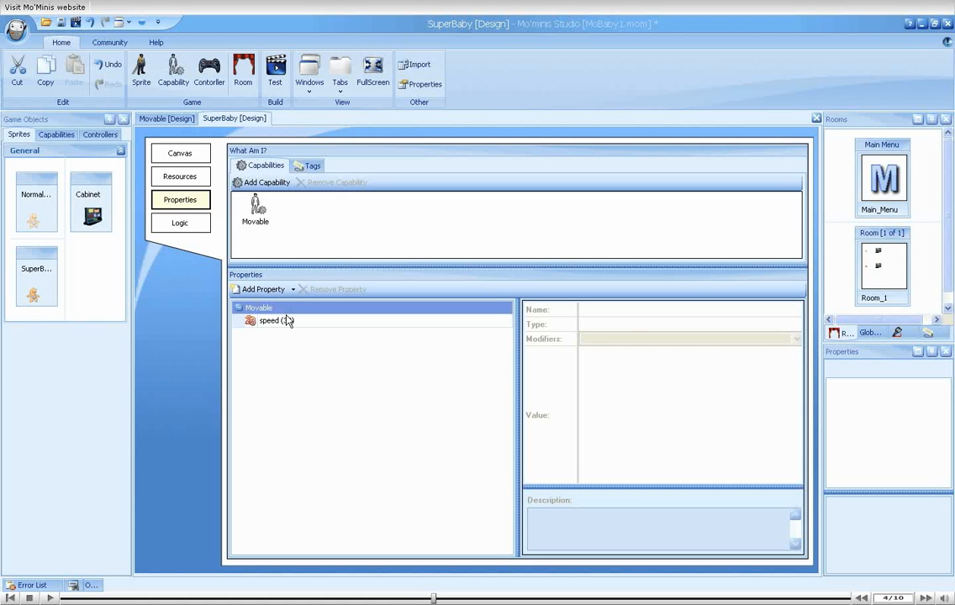
pyautogui.click(269, 320)
pyautogui.write('60')
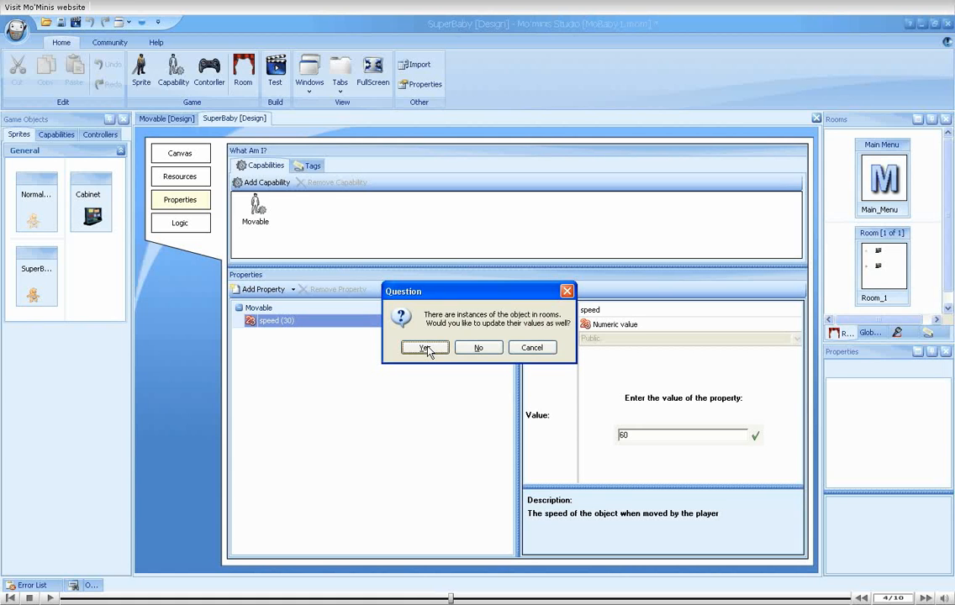
pyautogui.click(425, 347)
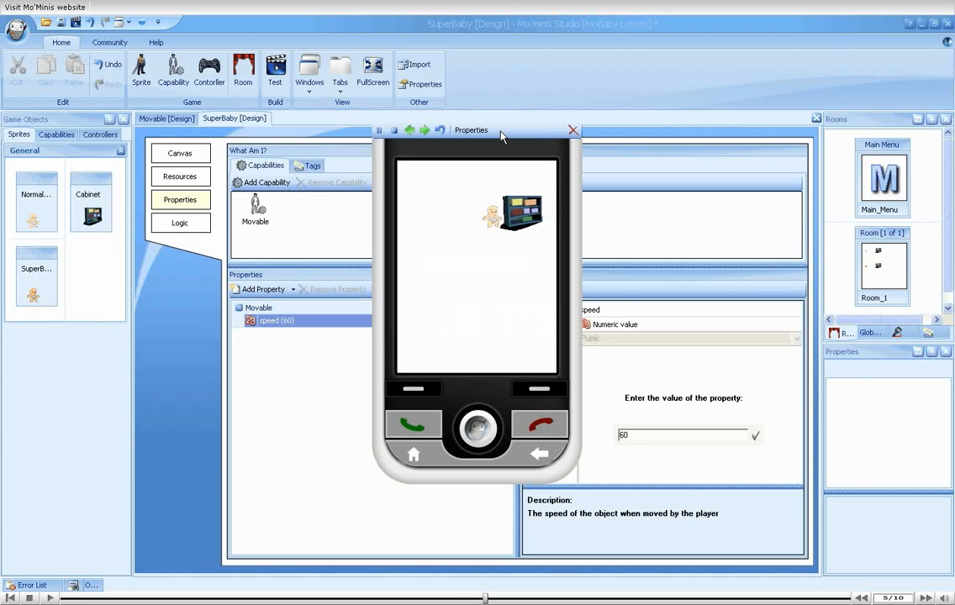
# - Close the emulator window
pyautogui.click(573, 130)
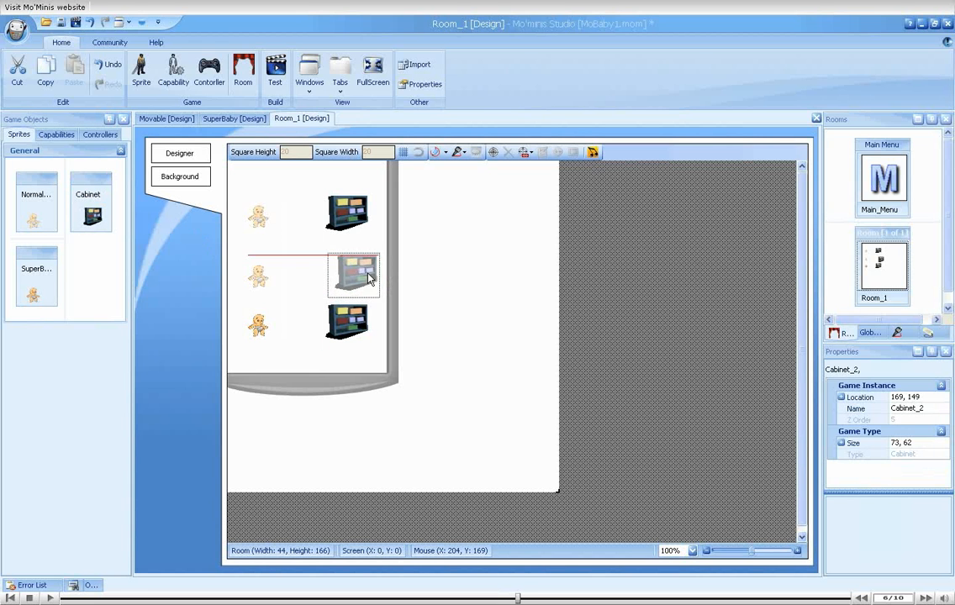
# - Move Cabinet_2 left to 140, 142, test the room, and select the top NormalBaby
pyautogui.moveTo(368, 278); pyautogui.dragTo(344, 271)
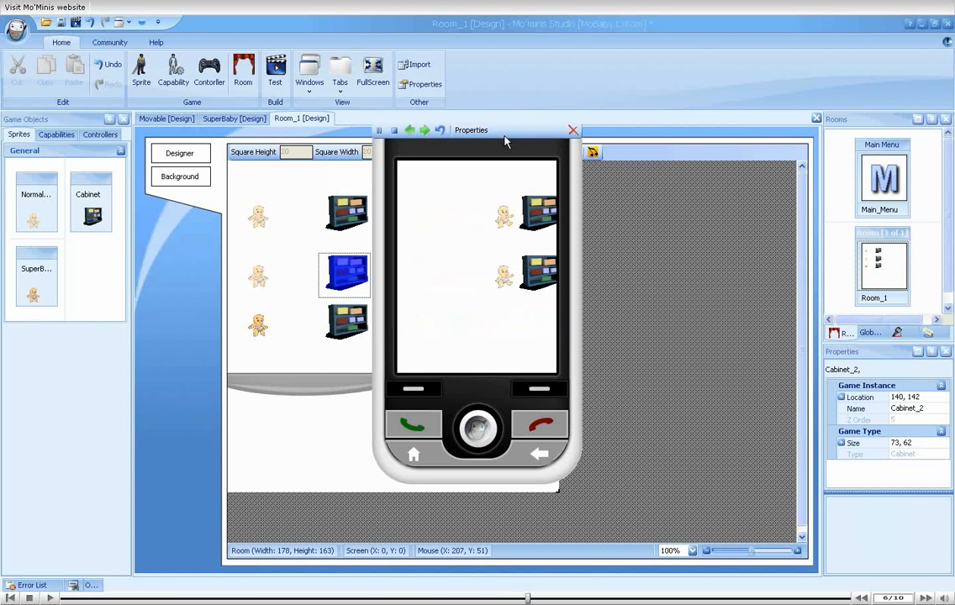
pyautogui.click(575, 130)
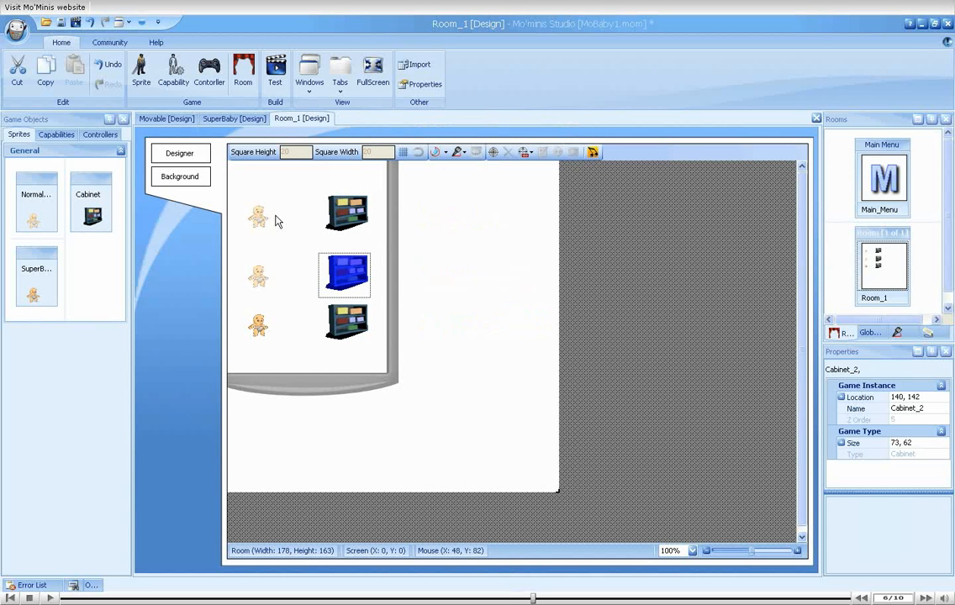
pyautogui.click(265, 211)
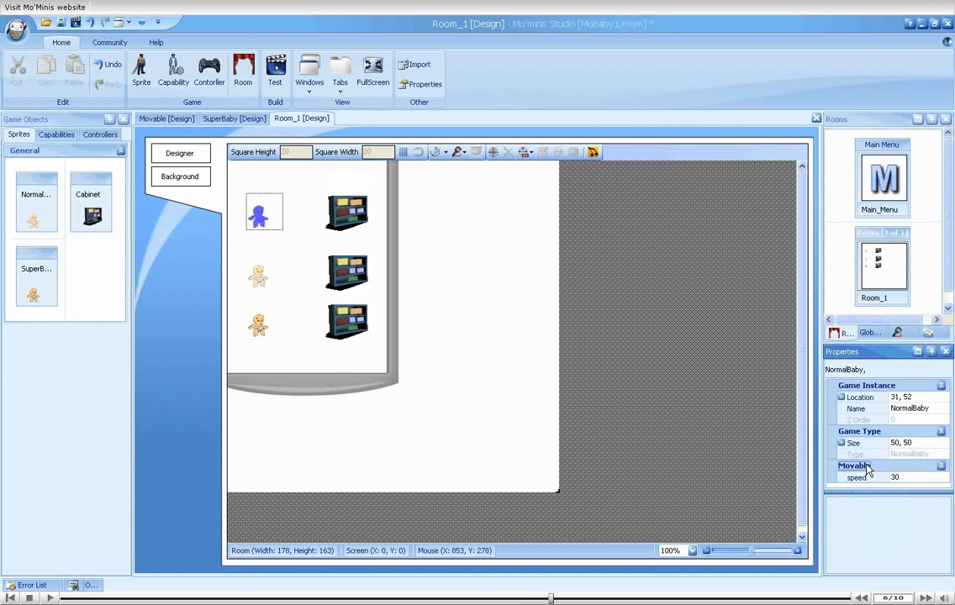
pyautogui.moveTo(869, 483)
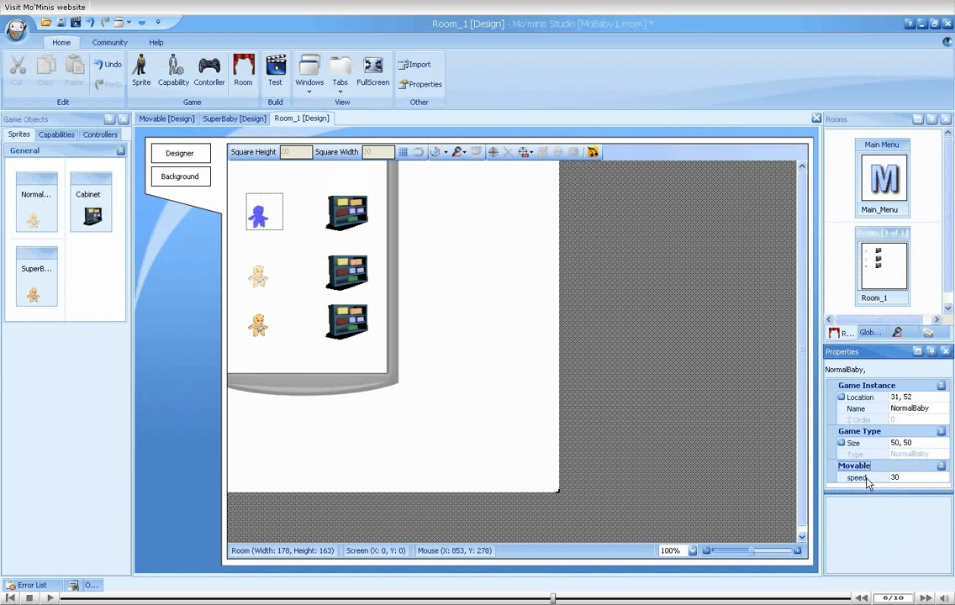
pyautogui.moveTo(901, 483)
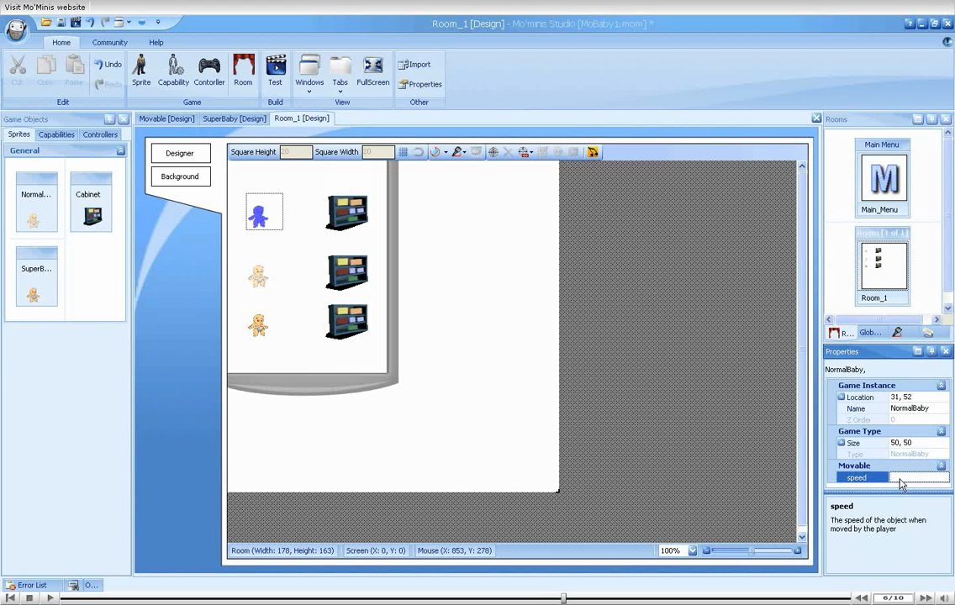
# - Enter speed 15 for the top NormalBaby instance and close the test run
pyautogui.write('15')
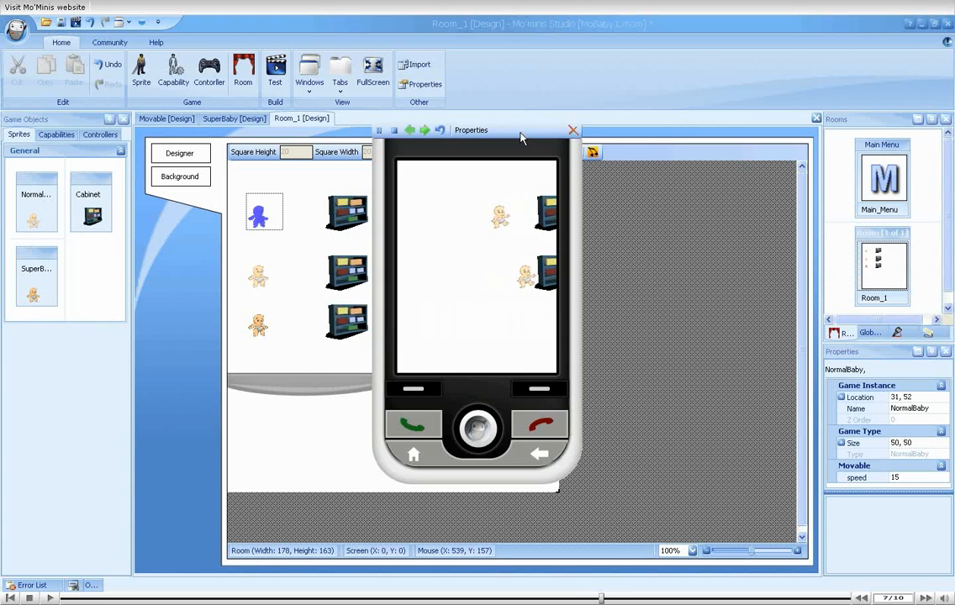
pyautogui.click(573, 130)
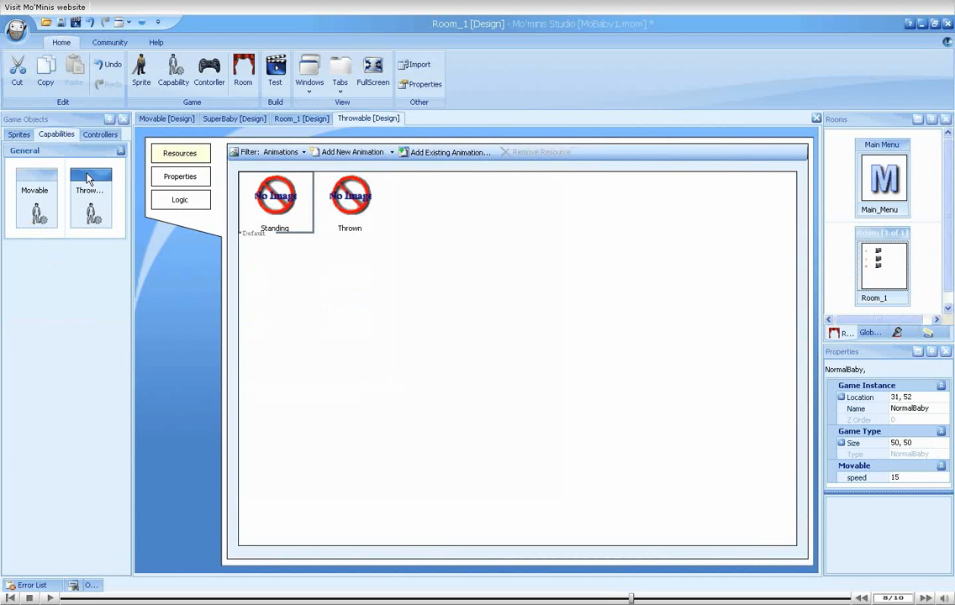
# - Add a BounceTime property of 300 to Throwable and update inheriting objects
pyautogui.click(180, 177)
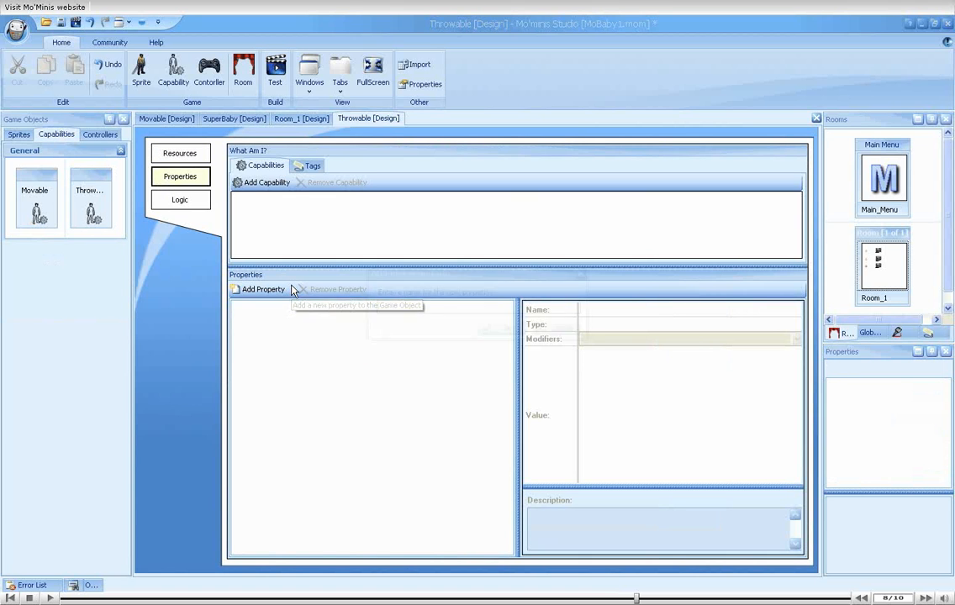
pyautogui.click(263, 289)
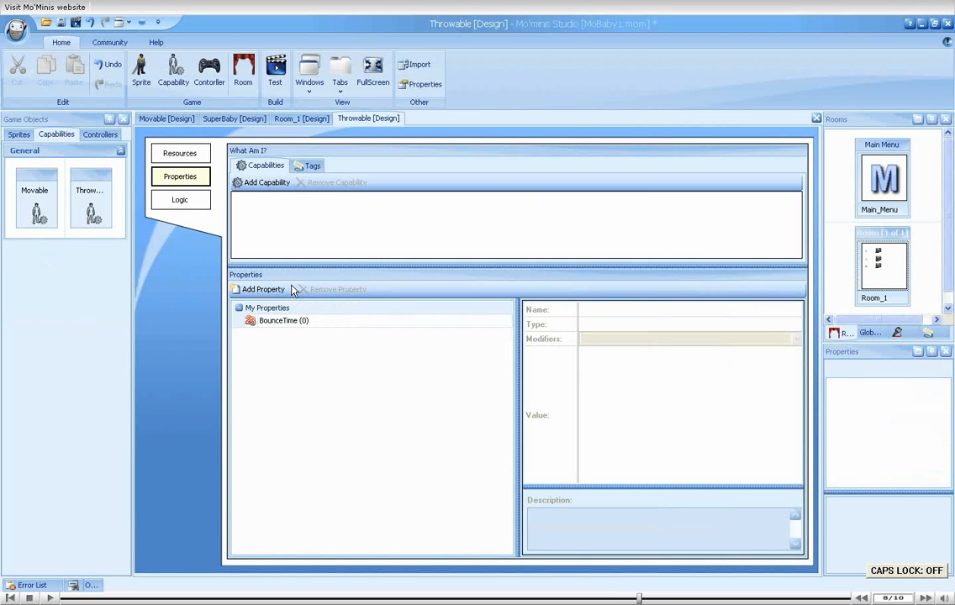
pyautogui.click(285, 320)
pyautogui.write('300')
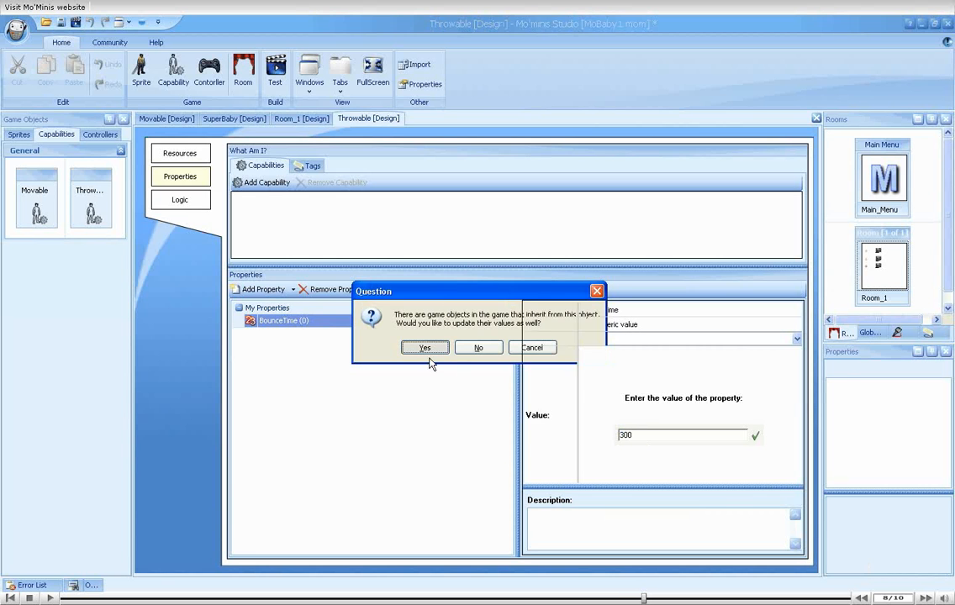
pyautogui.click(424, 347)
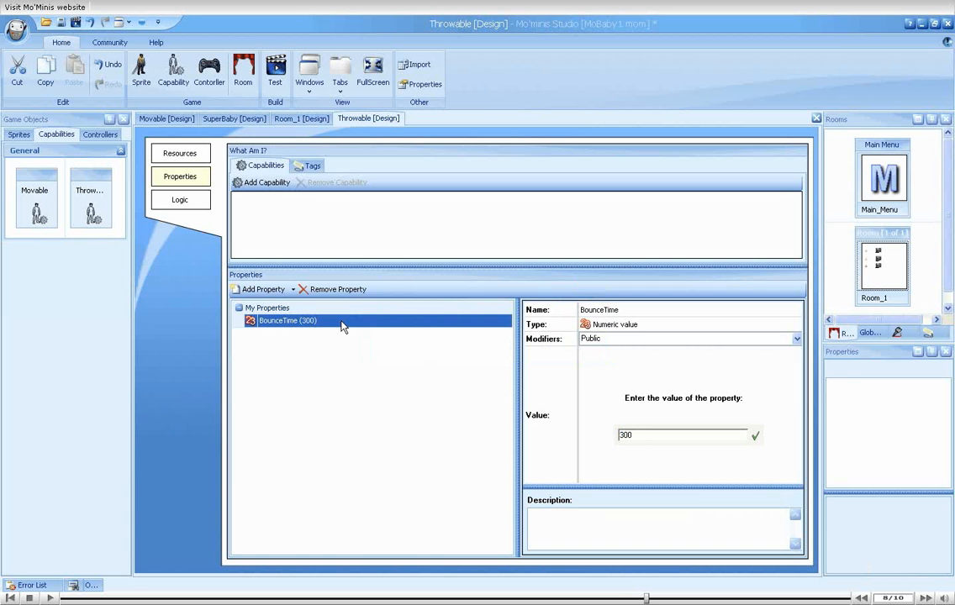
pyautogui.click(180, 199)
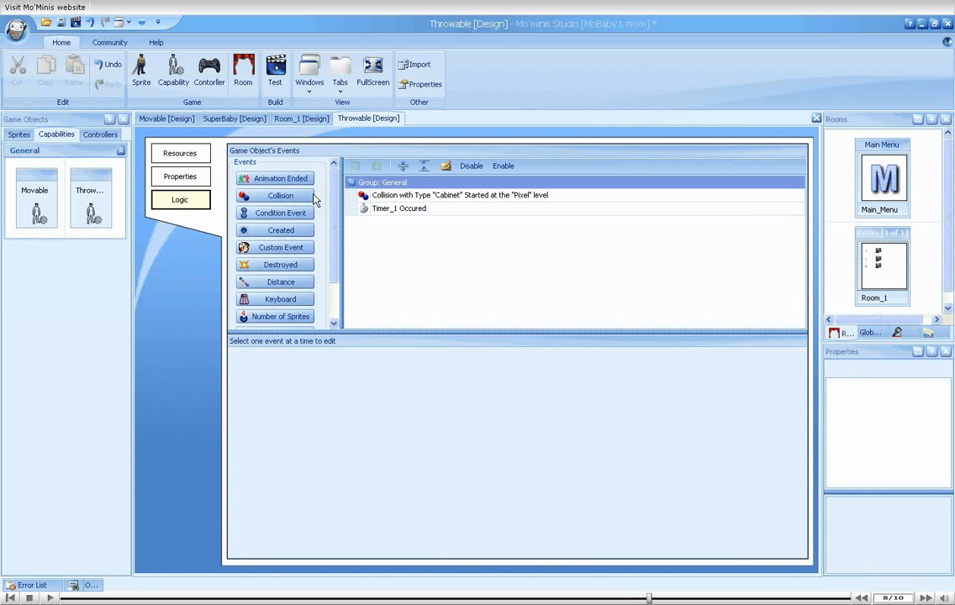
# - Set the cabinet-collision timer duration to self.BounceTime, then filter actions by 'pr'
pyautogui.click(458, 195)
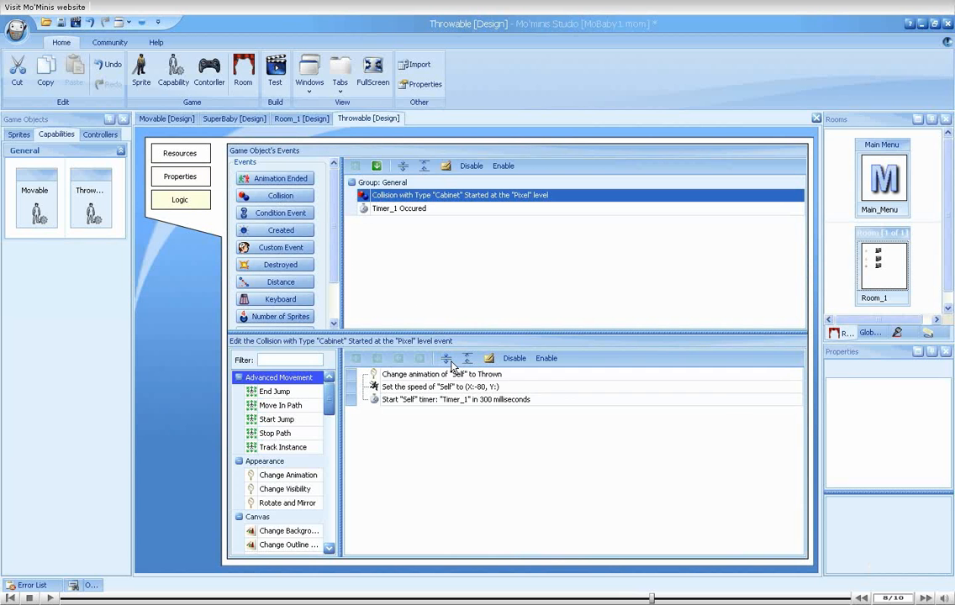
pyautogui.doubleClick(454, 399)
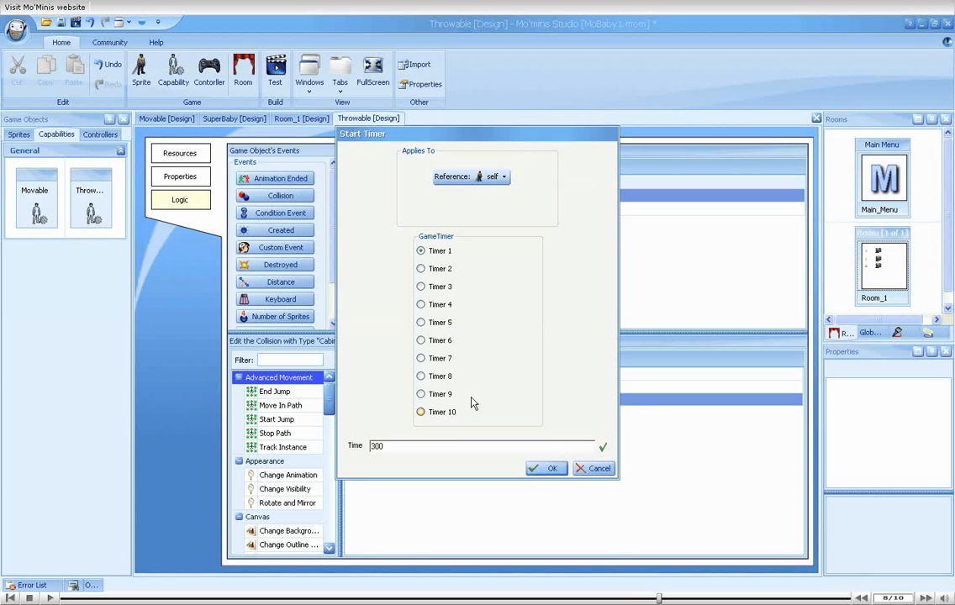
pyautogui.write('self.BounceTime')
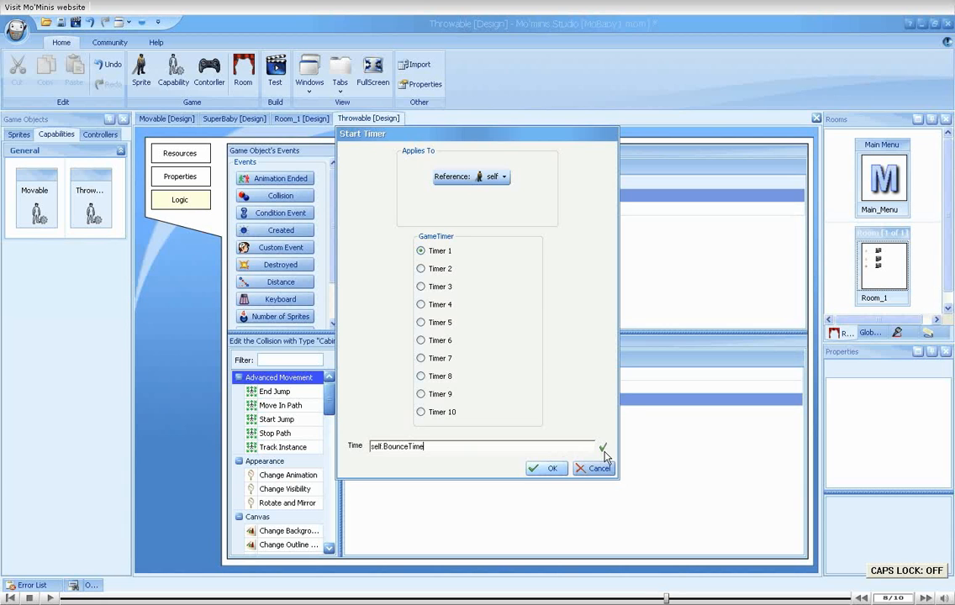
pyautogui.click(546, 468)
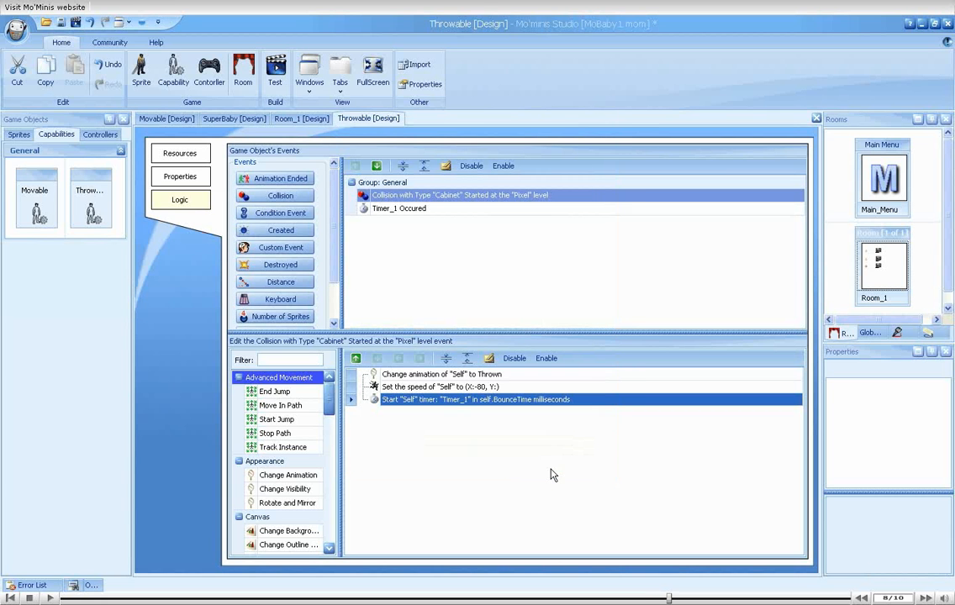
pyautogui.moveTo(516, 409)
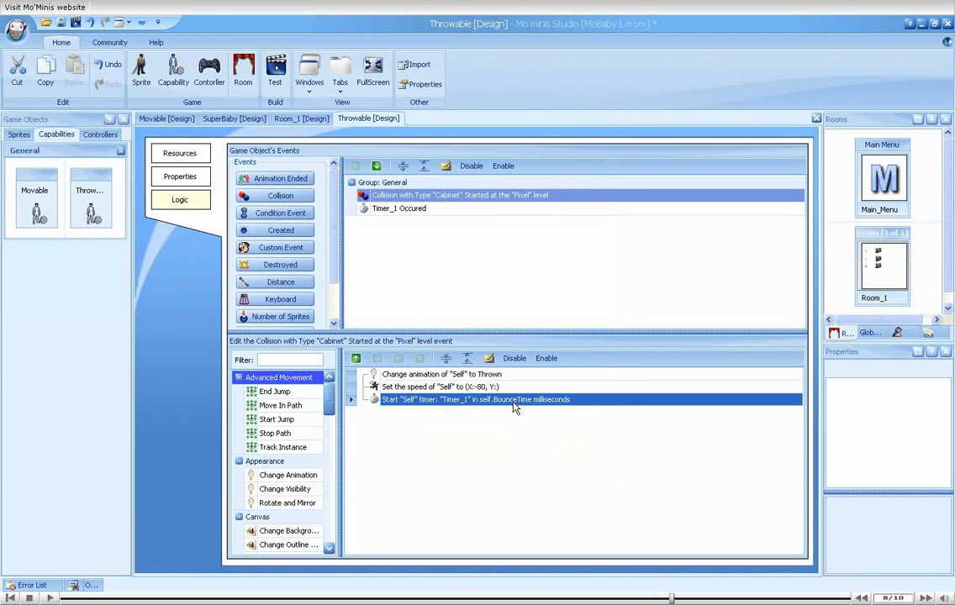
pyautogui.write('proper')
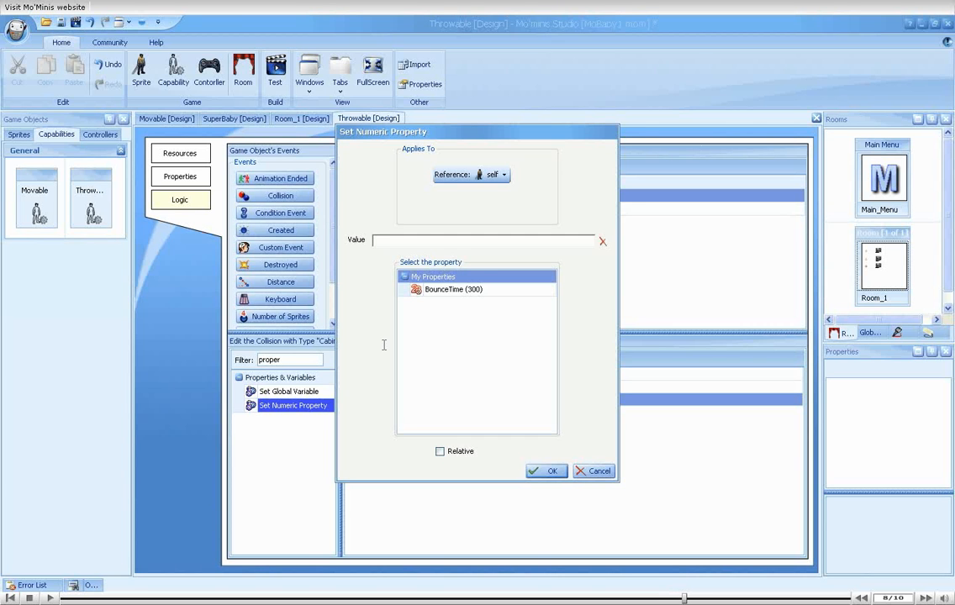
# - Configure the action with value 50 on BounceTime, marked Relative
pyautogui.write('50')
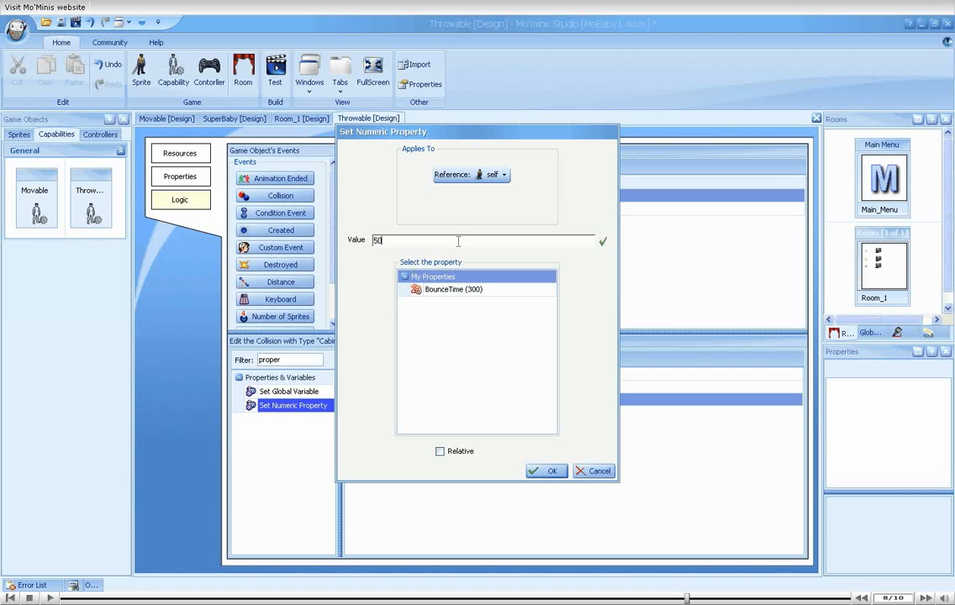
pyautogui.click(458, 289)
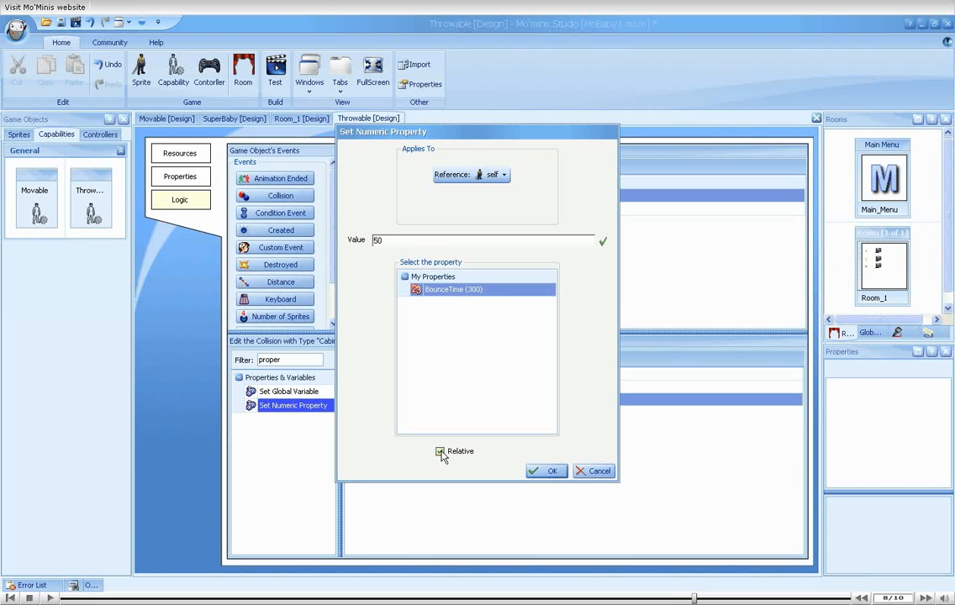
pyautogui.click(439, 452)
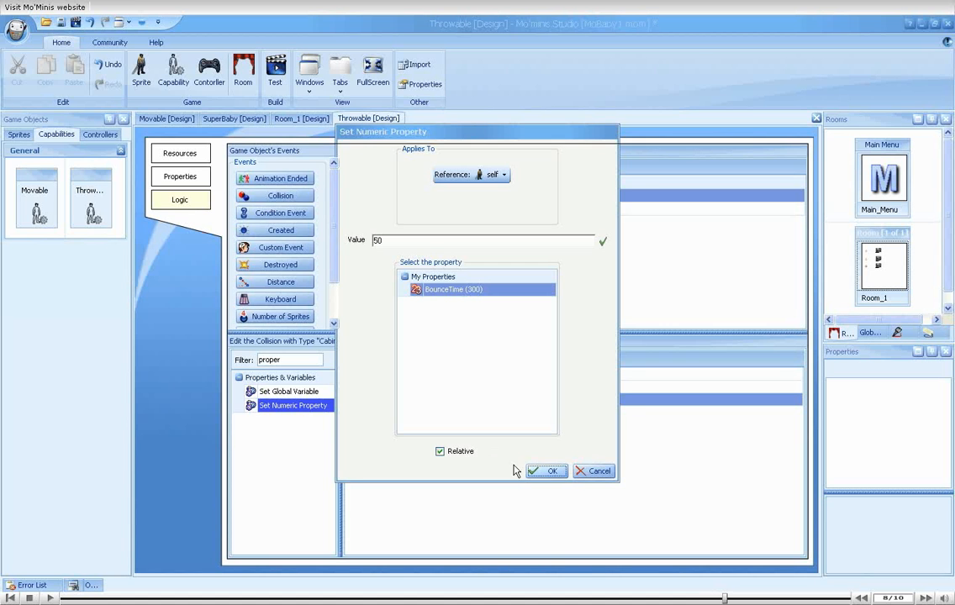
# - Confirm the +50 BounceTime action and run a test in the emulator
pyautogui.click(546, 471)
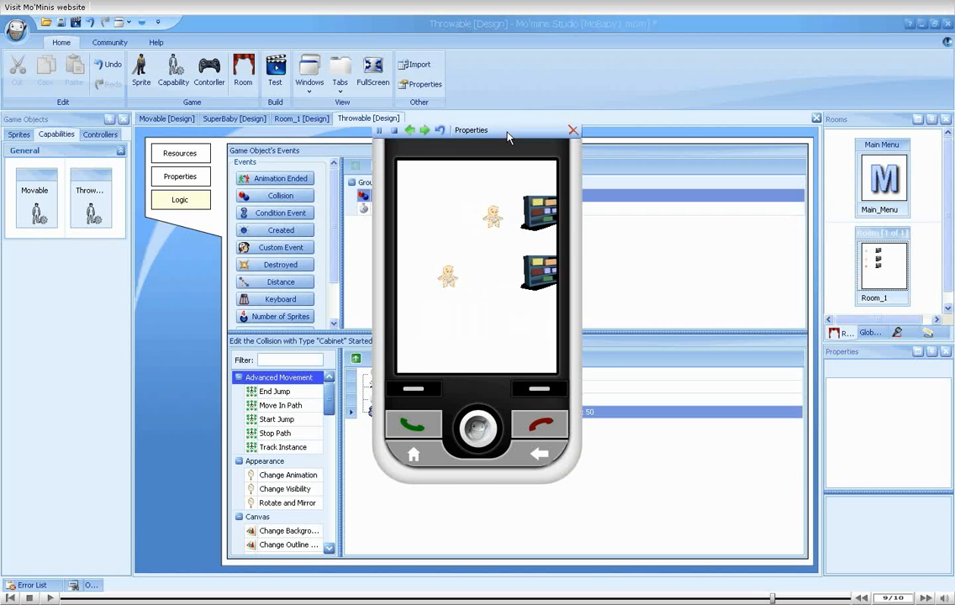
pyautogui.click(575, 130)
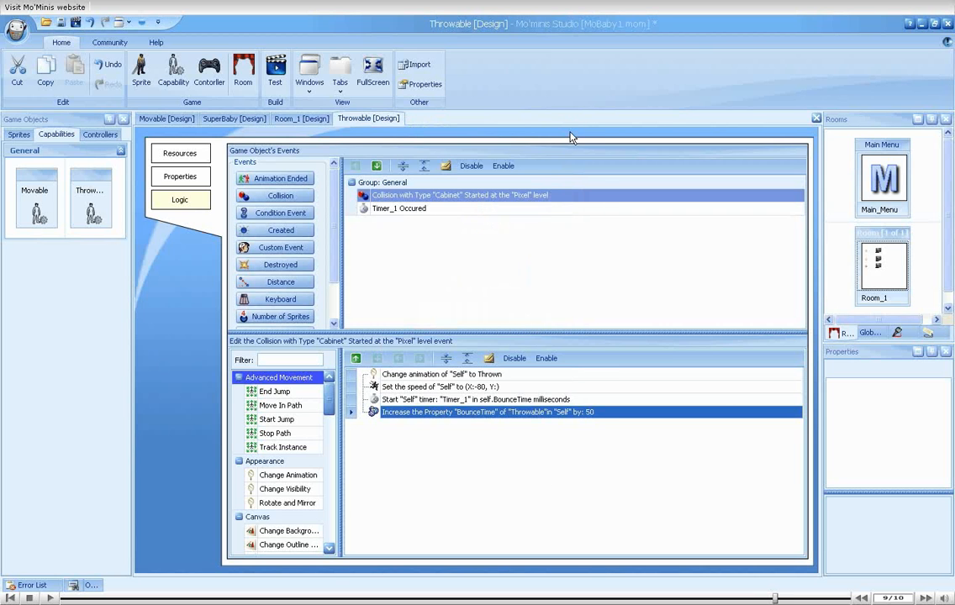